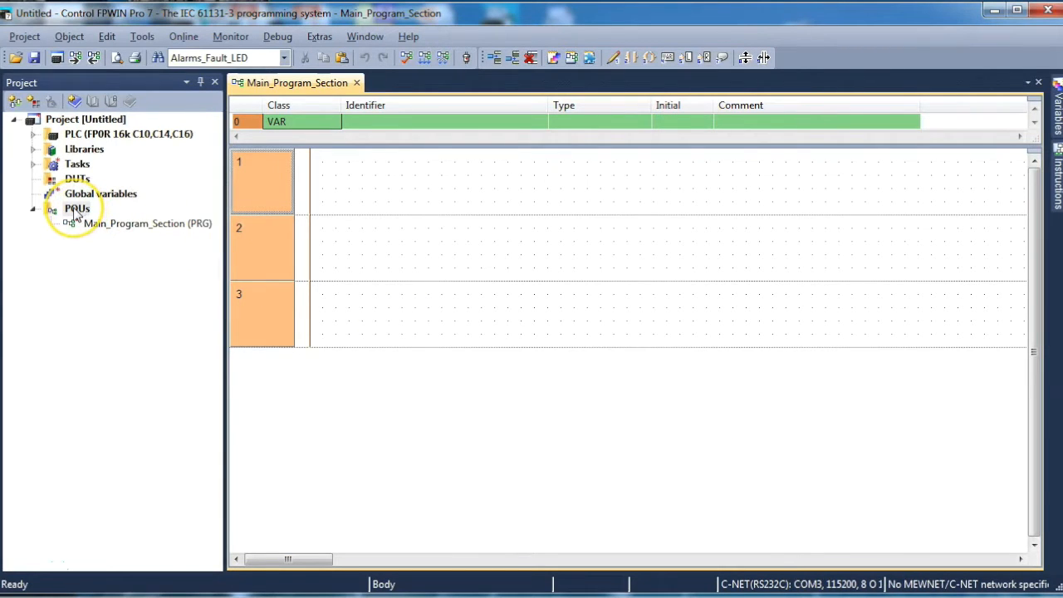
- Start creating a new POU from the POUs node of the project tree
right_click(76, 209)
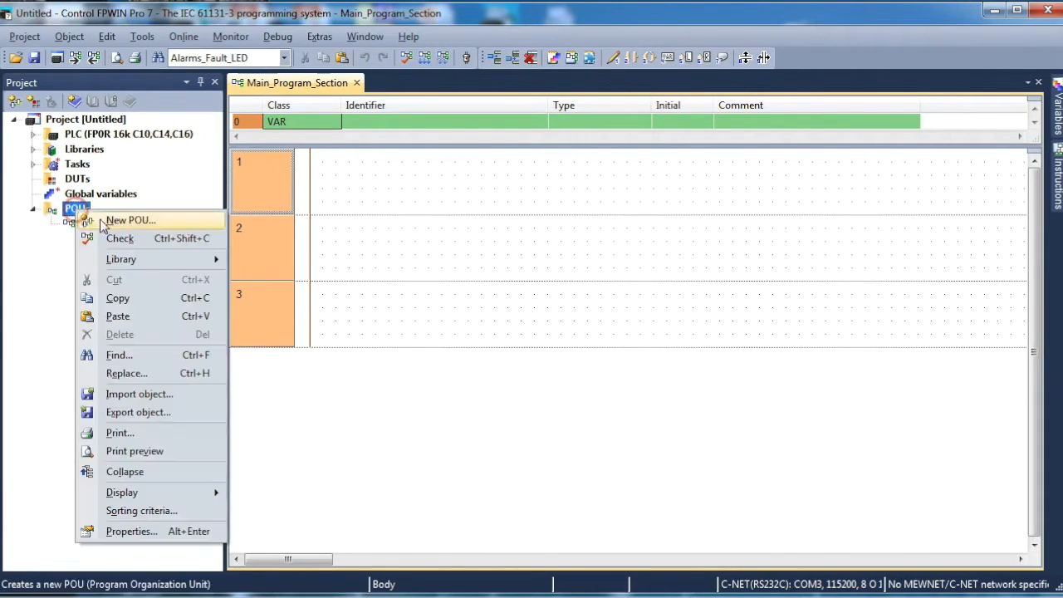
click(129, 219)
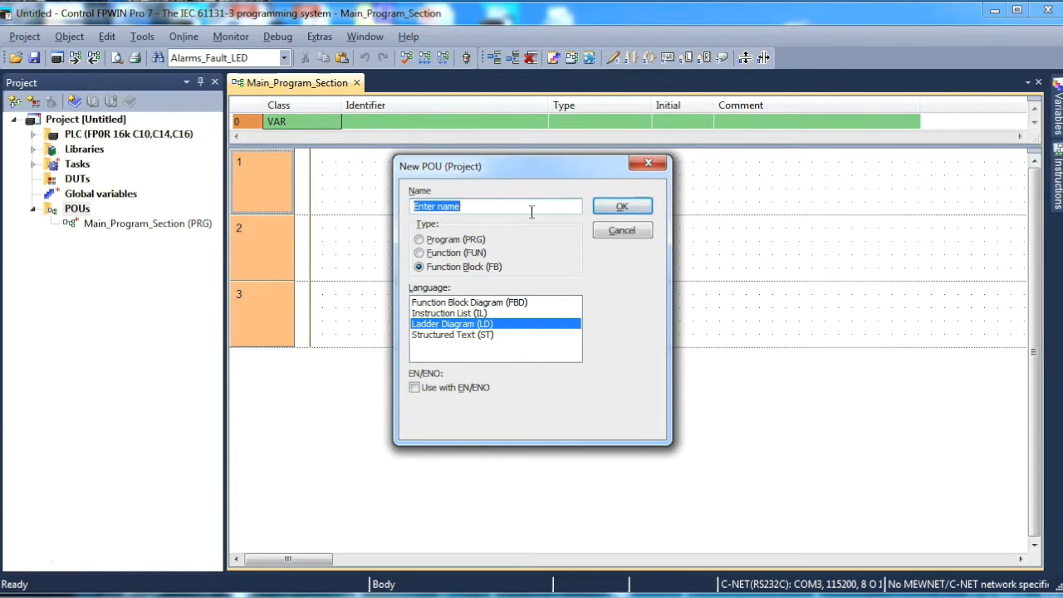
- Create a Ladder Diagram function block named Motor_Start
text(MO)
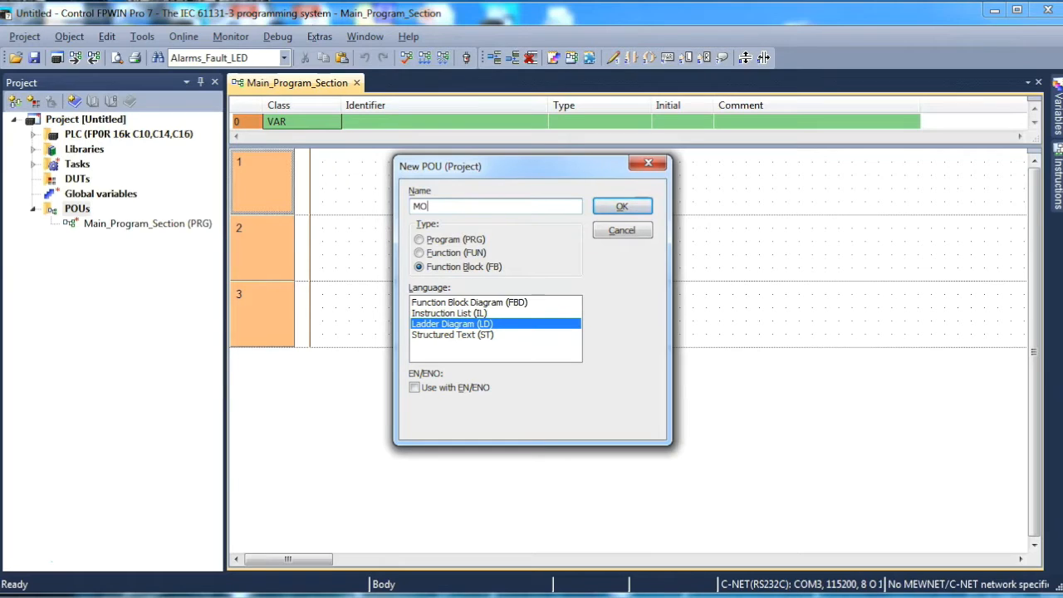
text(tor)
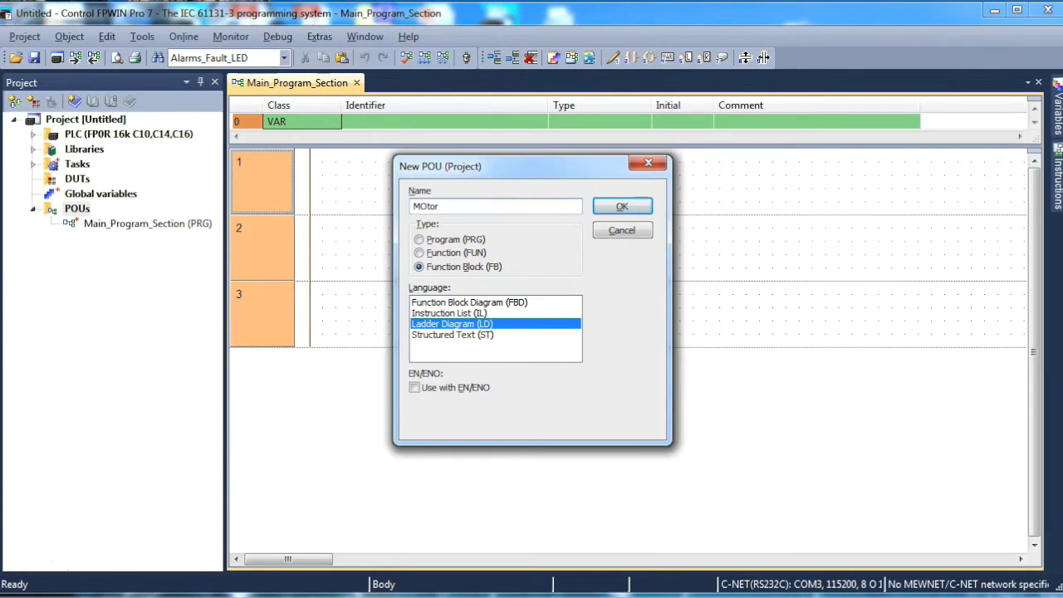
key(BackSpace)
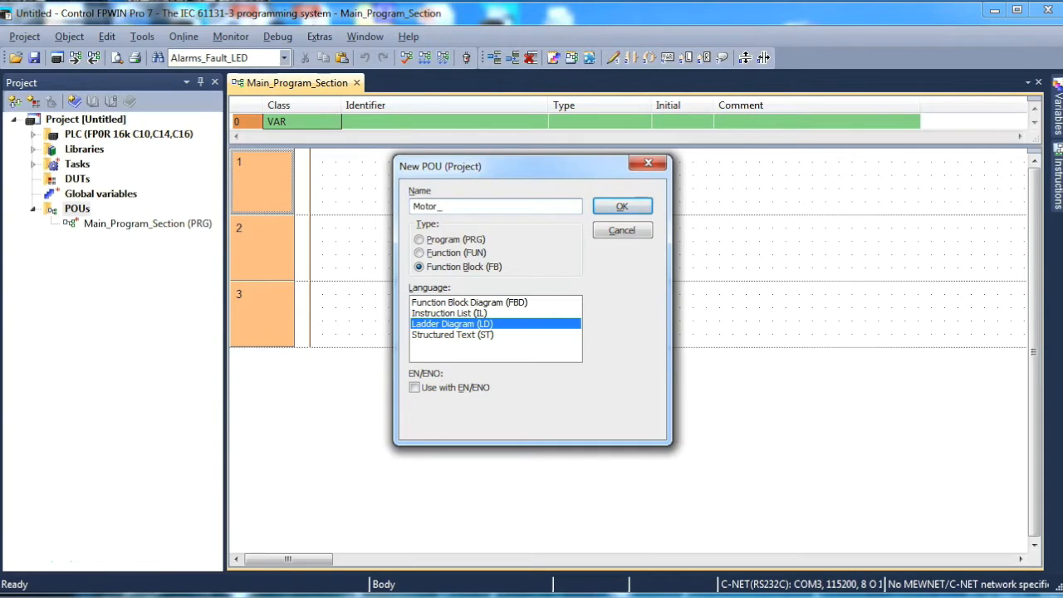
text(Start)
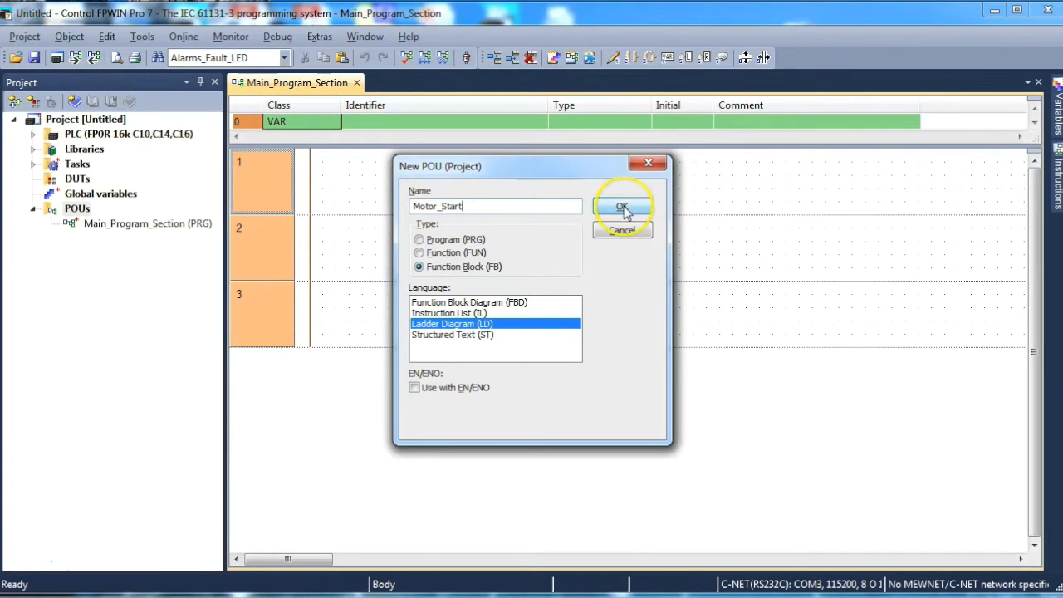
click(621, 206)
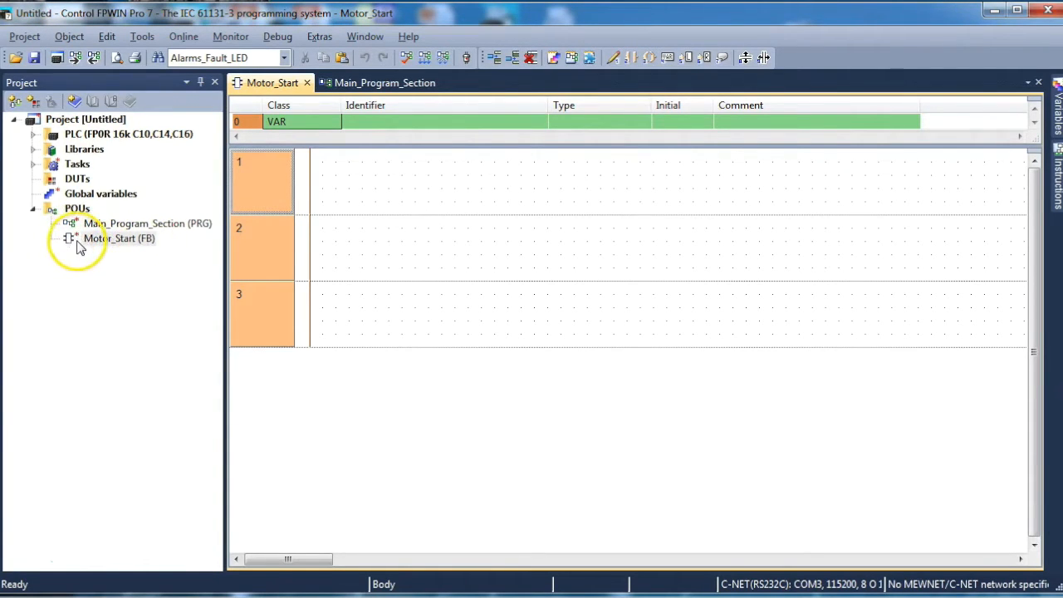
mouse_move(124, 231)
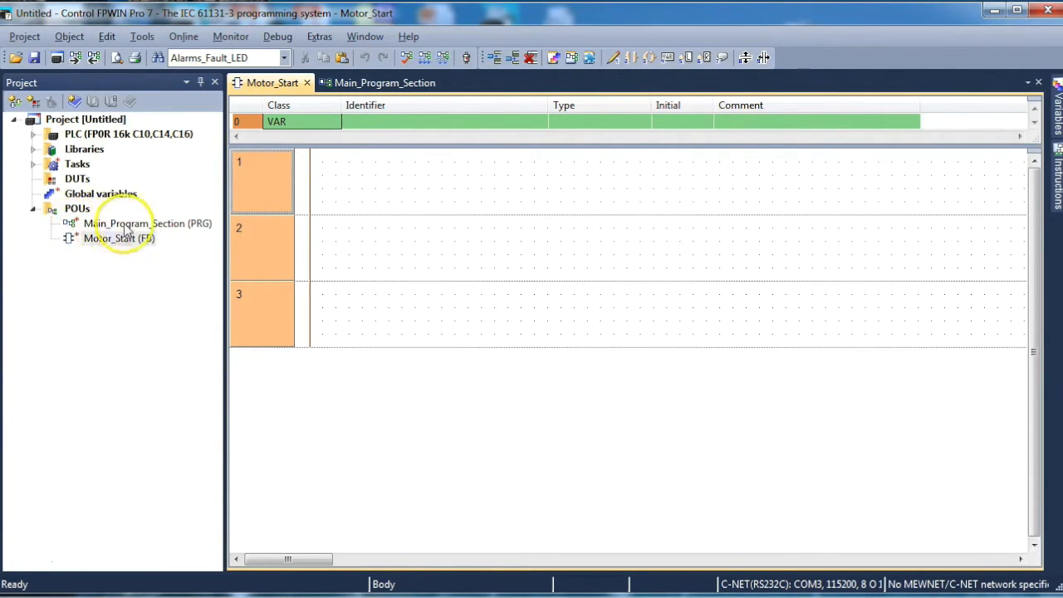
mouse_move(75, 236)
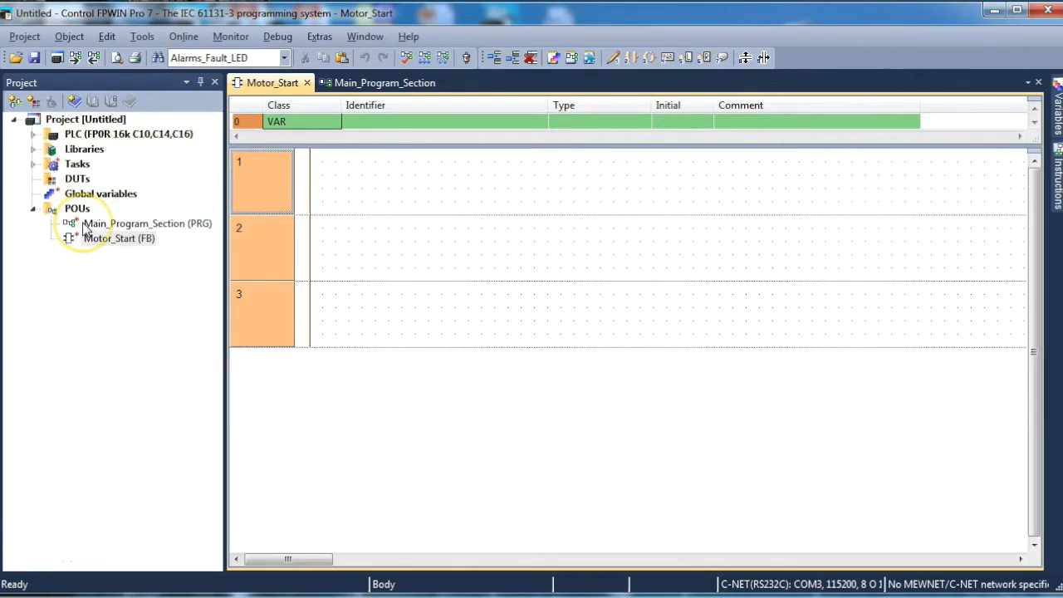
mouse_move(80, 250)
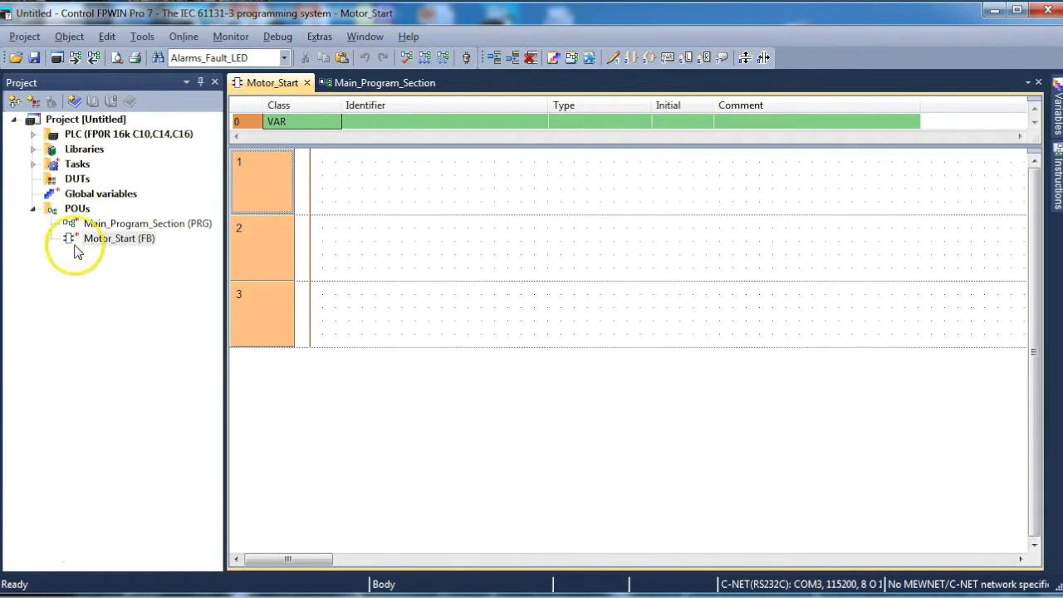
mouse_move(149, 253)
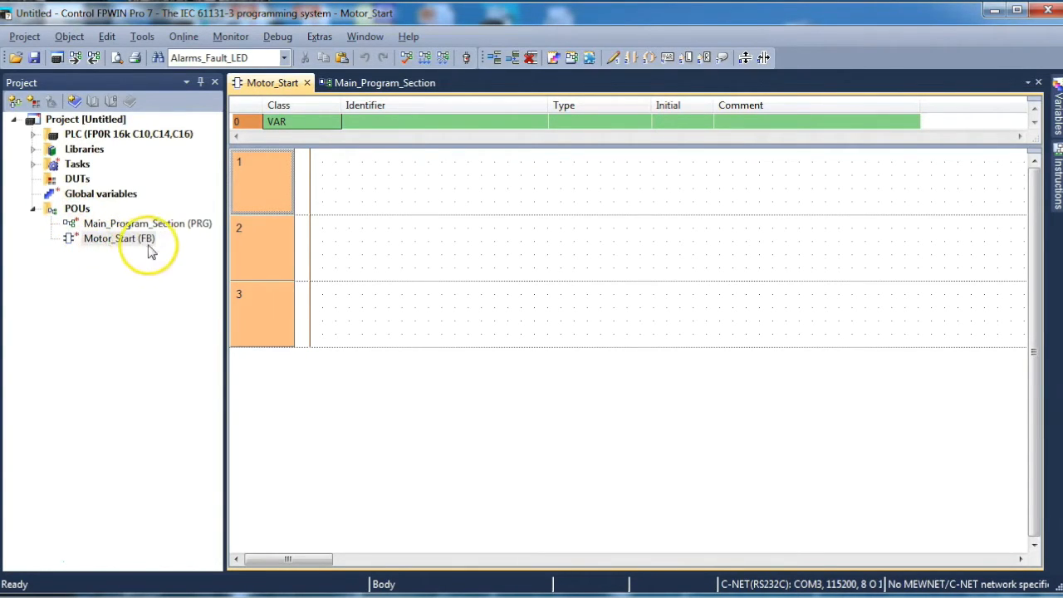
mouse_move(70, 248)
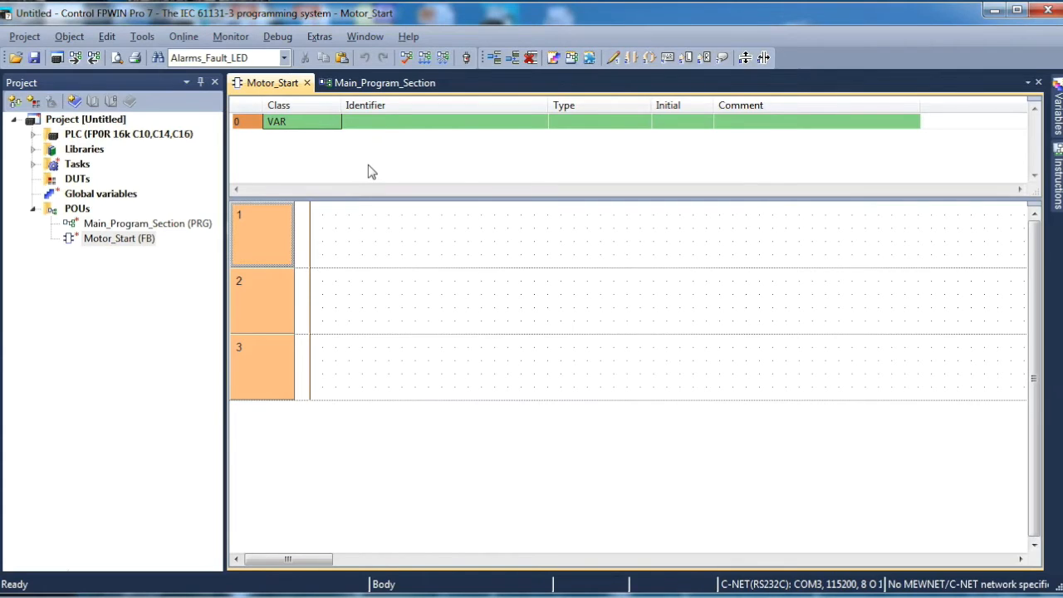
- Declare input variable Start as VAR_INPUT of type BOOL
click(336, 121)
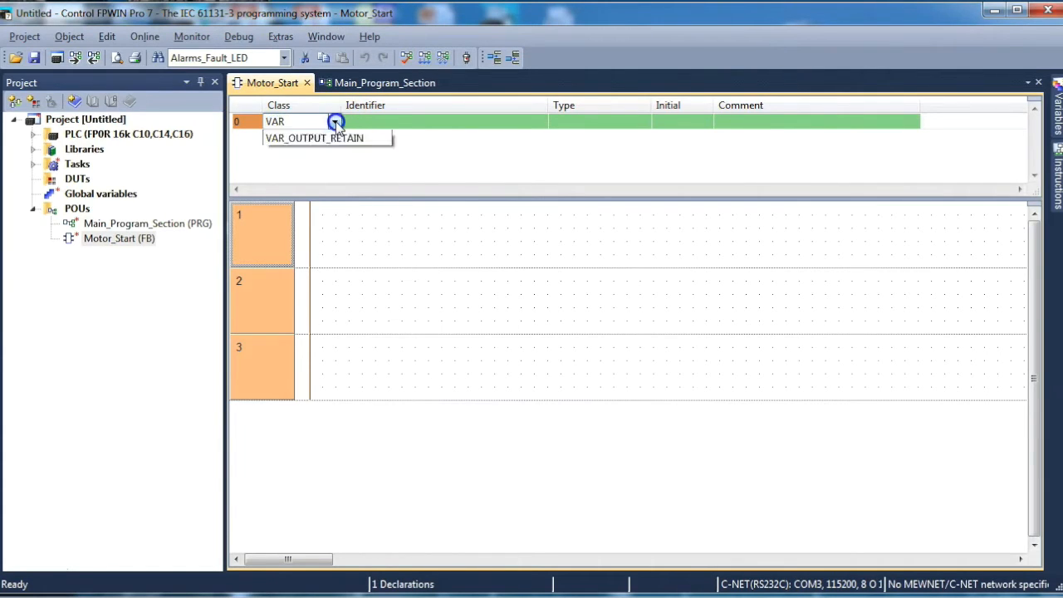
click(335, 122)
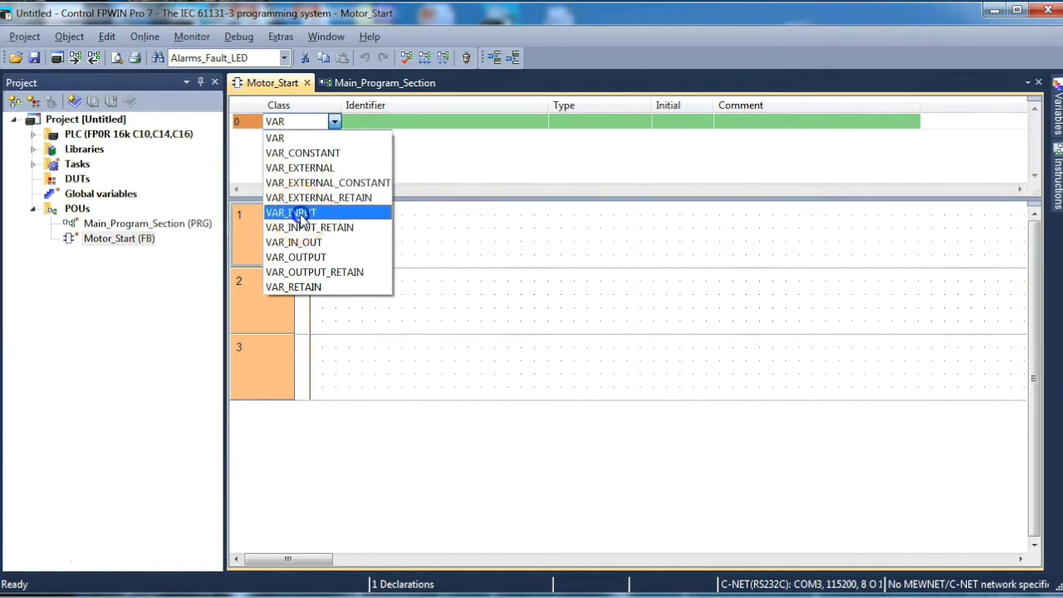
click(290, 213)
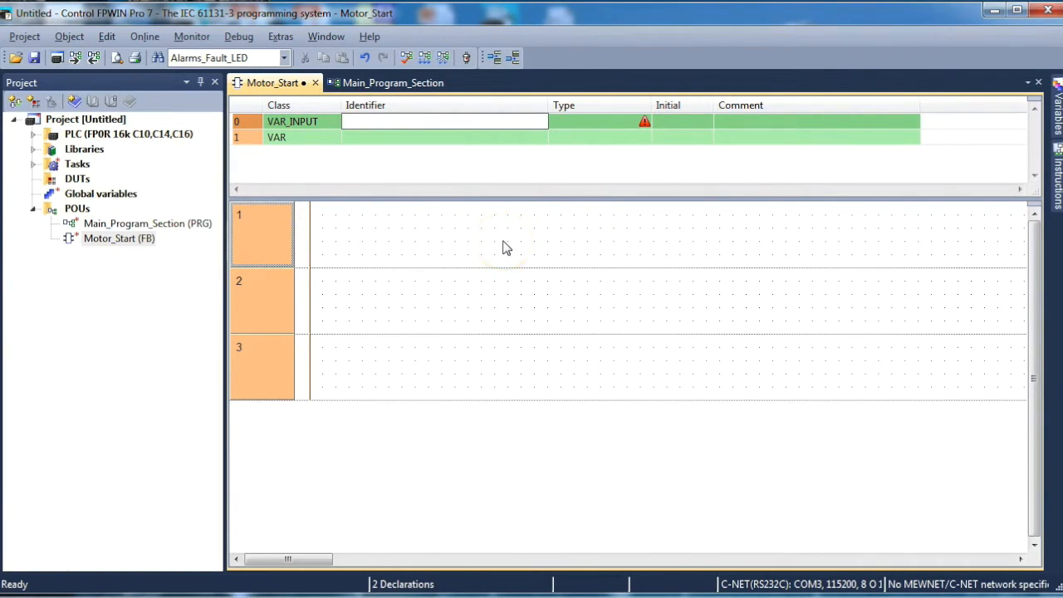
text(Start)
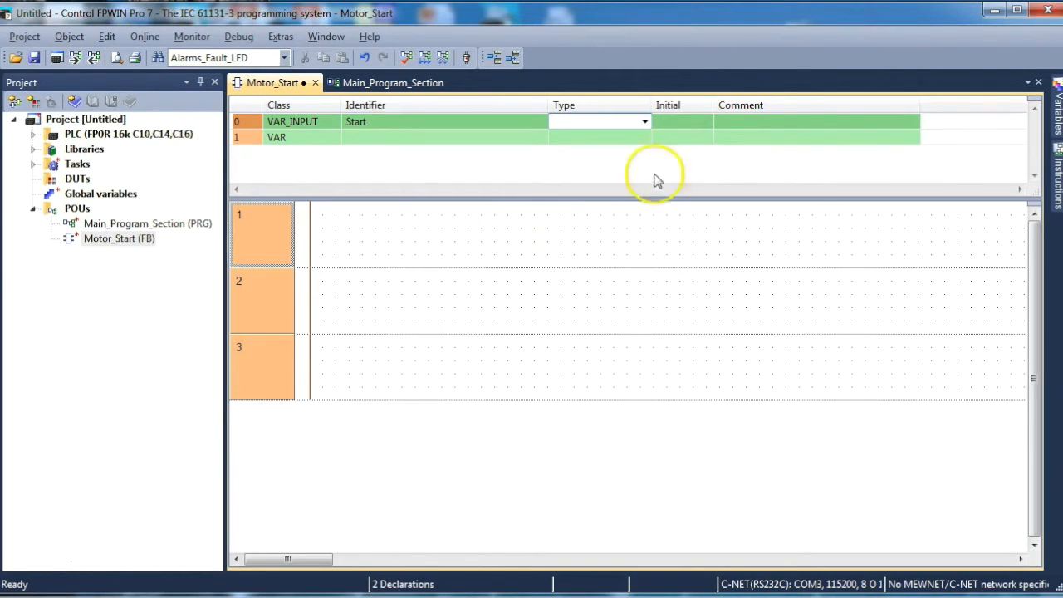
click(645, 121)
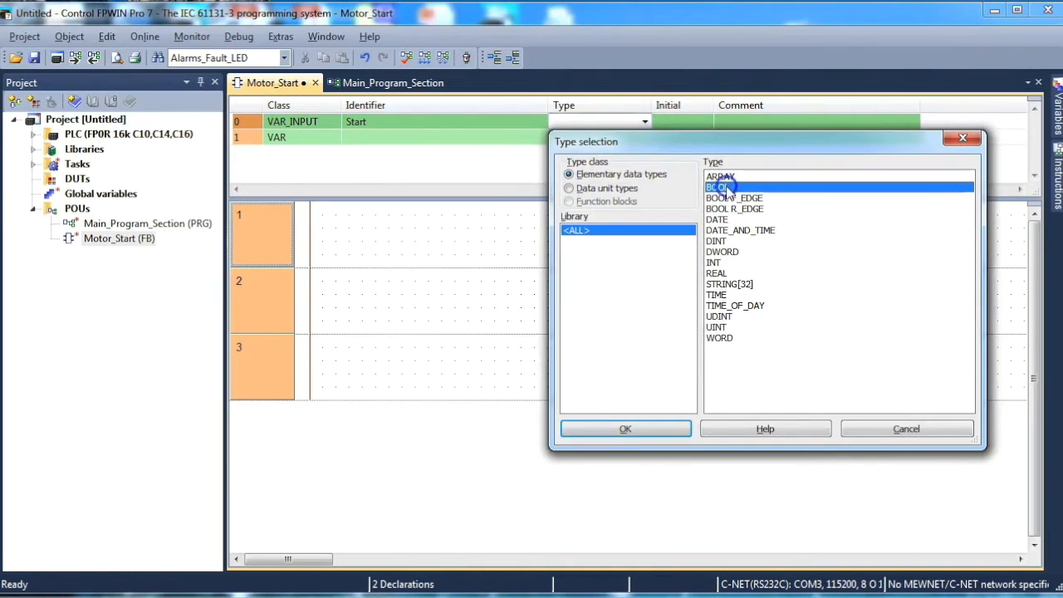
click(624, 429)
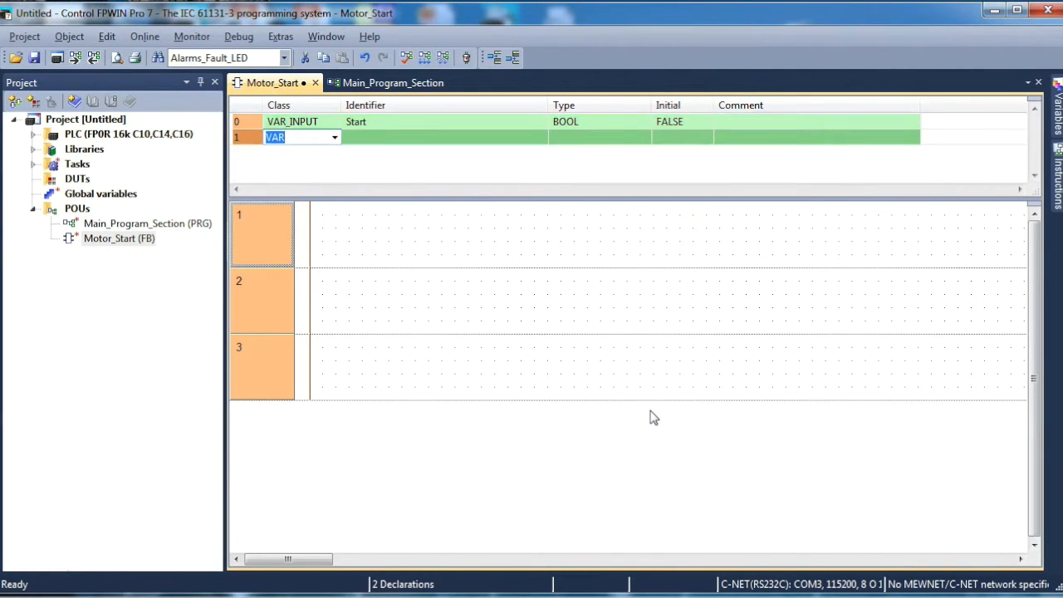
- Declare a second VAR_INPUT named Stop of type BOOL
click(334, 136)
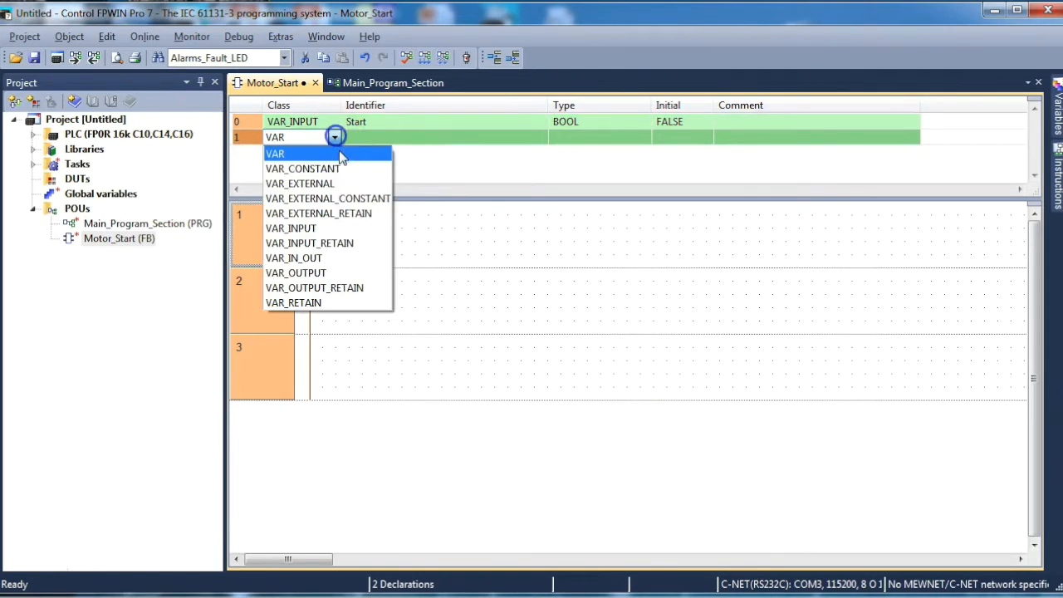
click(291, 136)
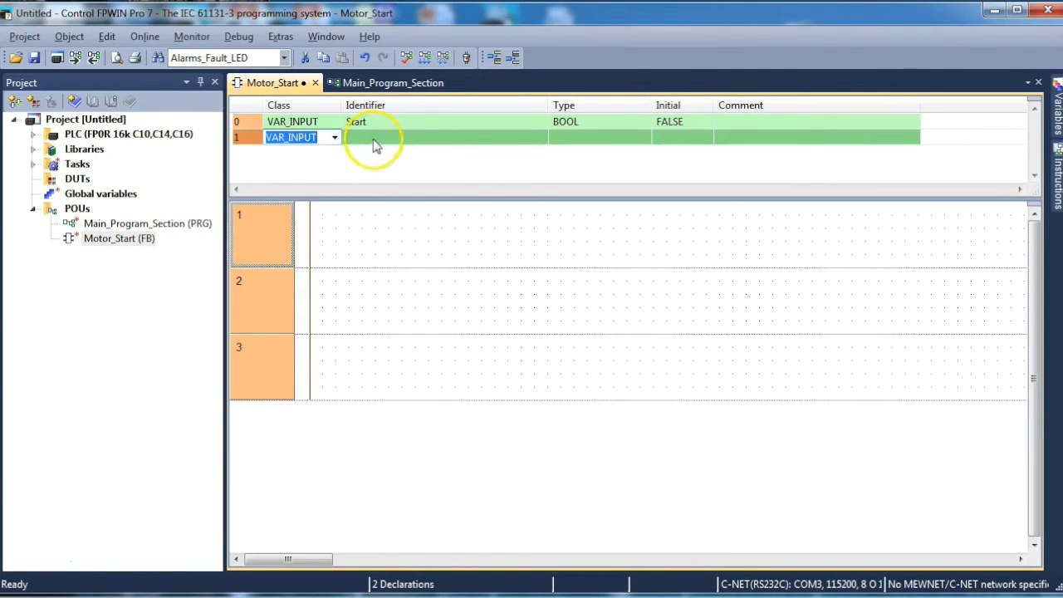
text(Stop)
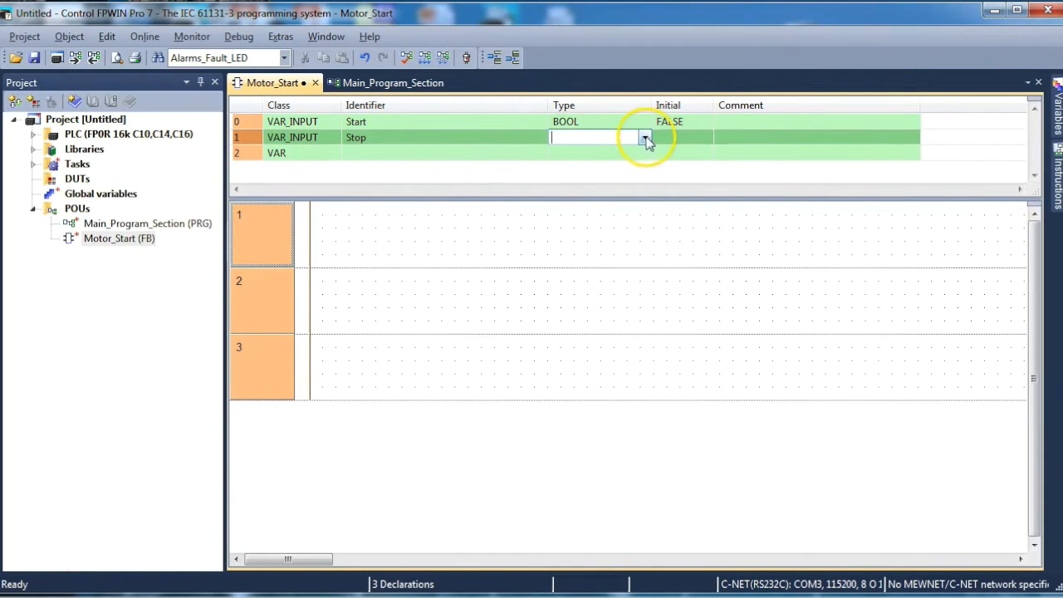
click(644, 136)
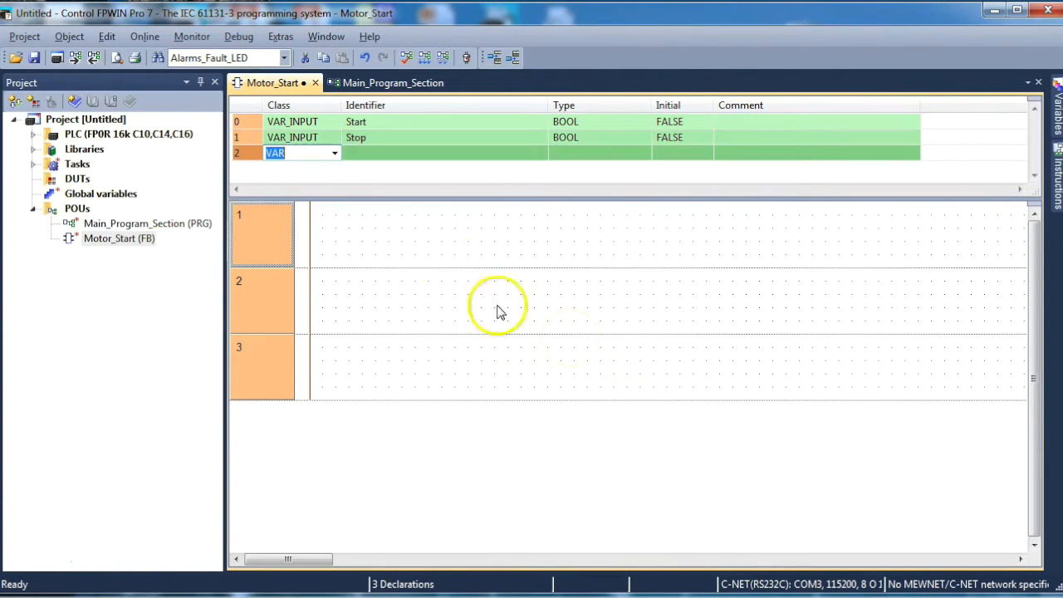
- Declare a VAR_OUTPUT named Motor_Run of type BOOL
click(334, 153)
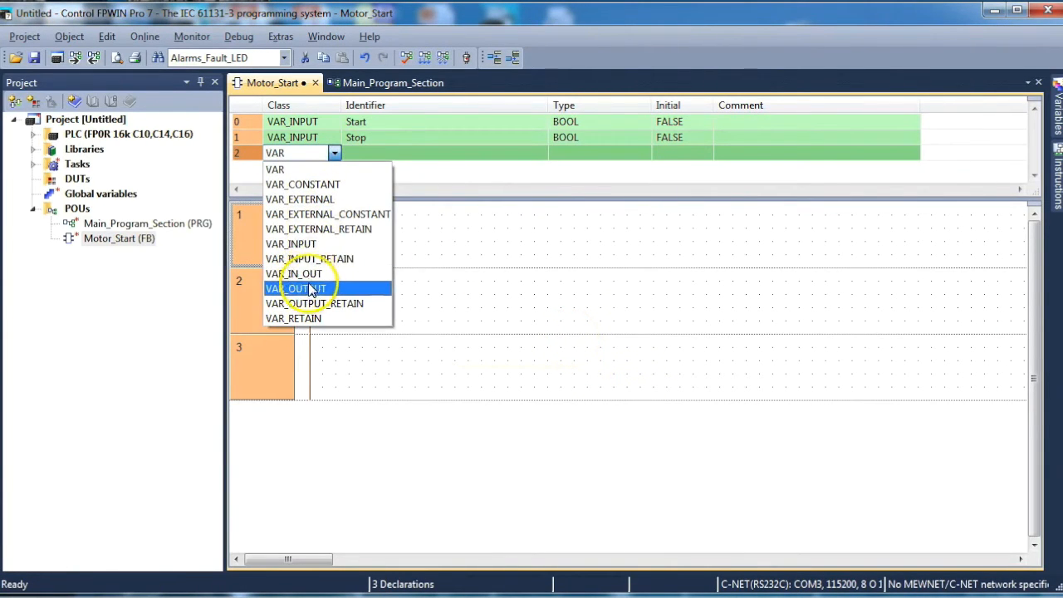
click(301, 289)
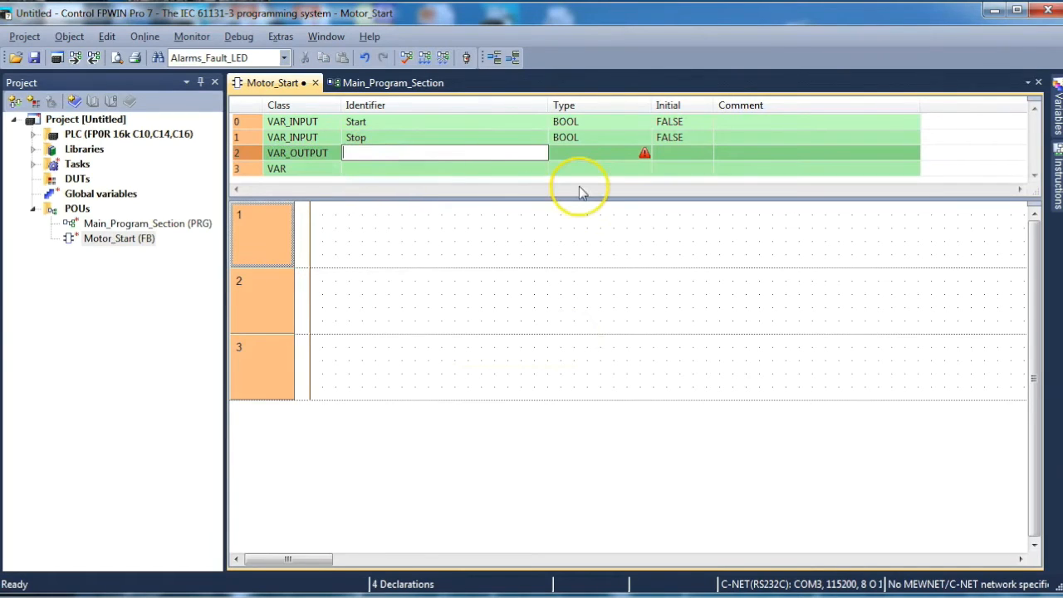
text(Motor_Run)
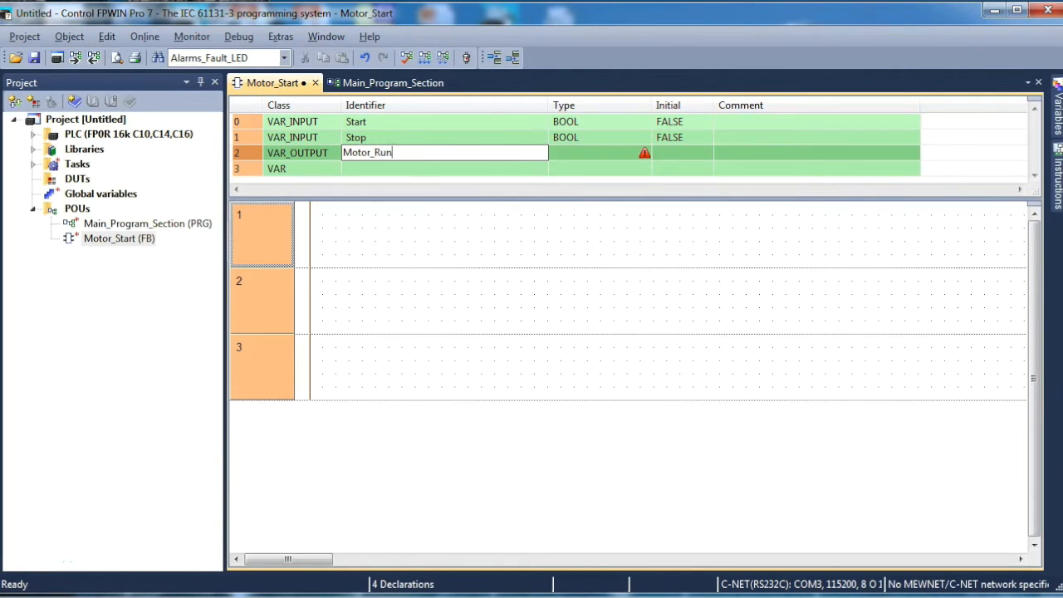
mouse_move(419, 179)
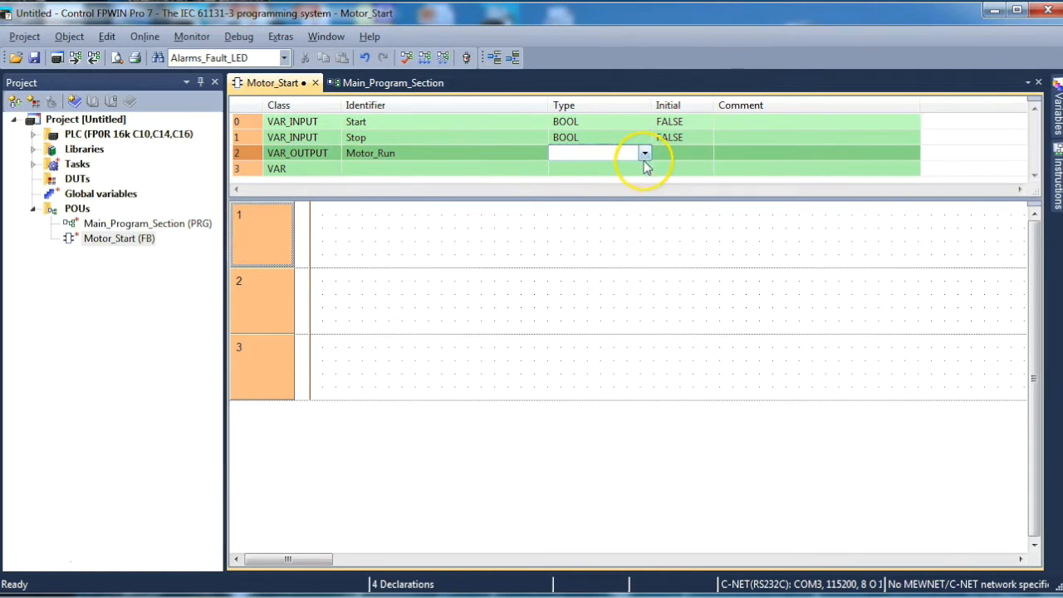
click(645, 153)
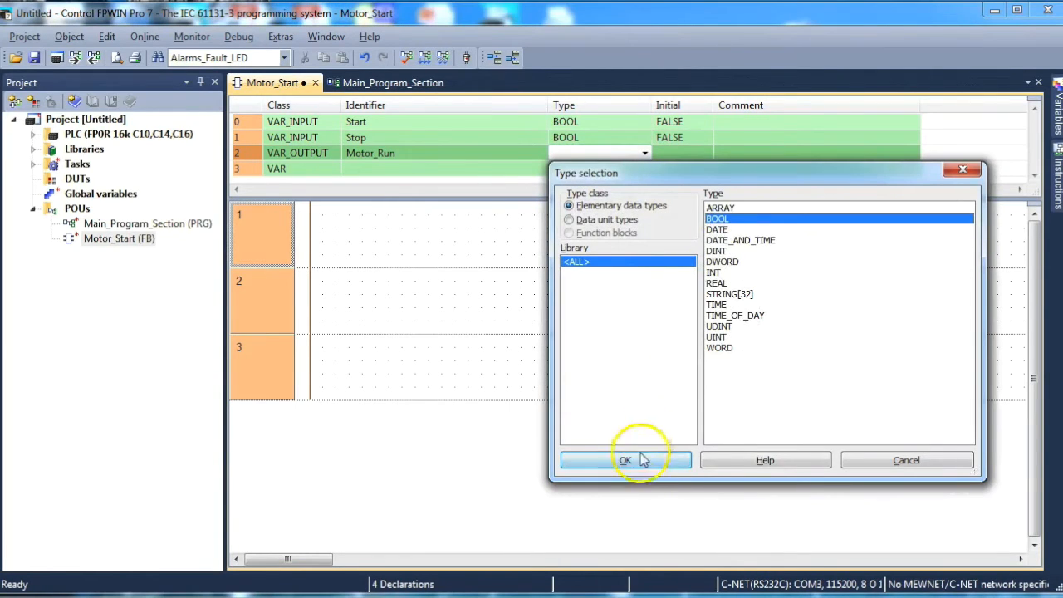
click(624, 460)
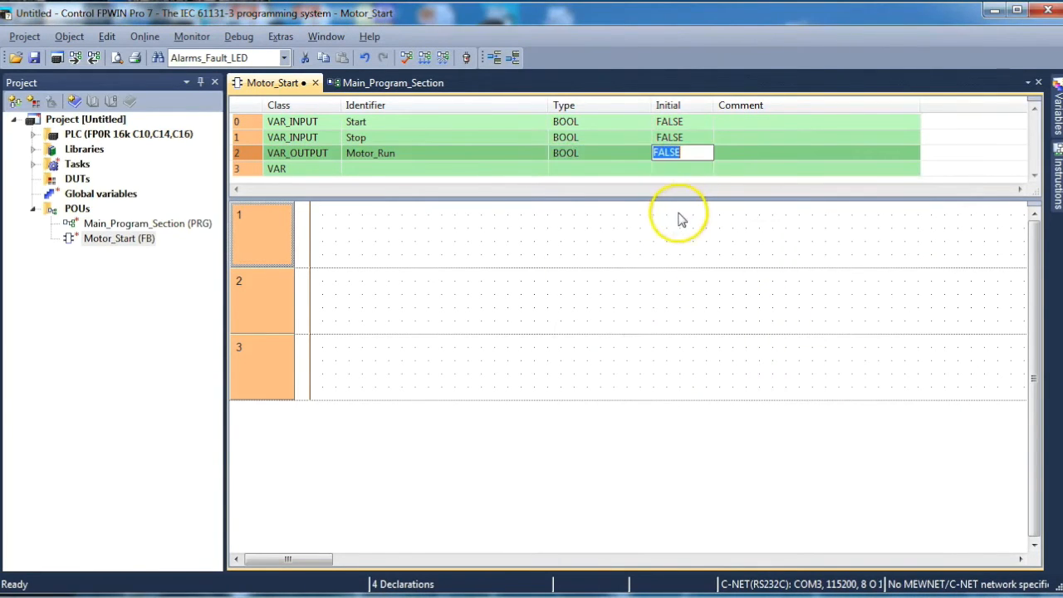
click(291, 170)
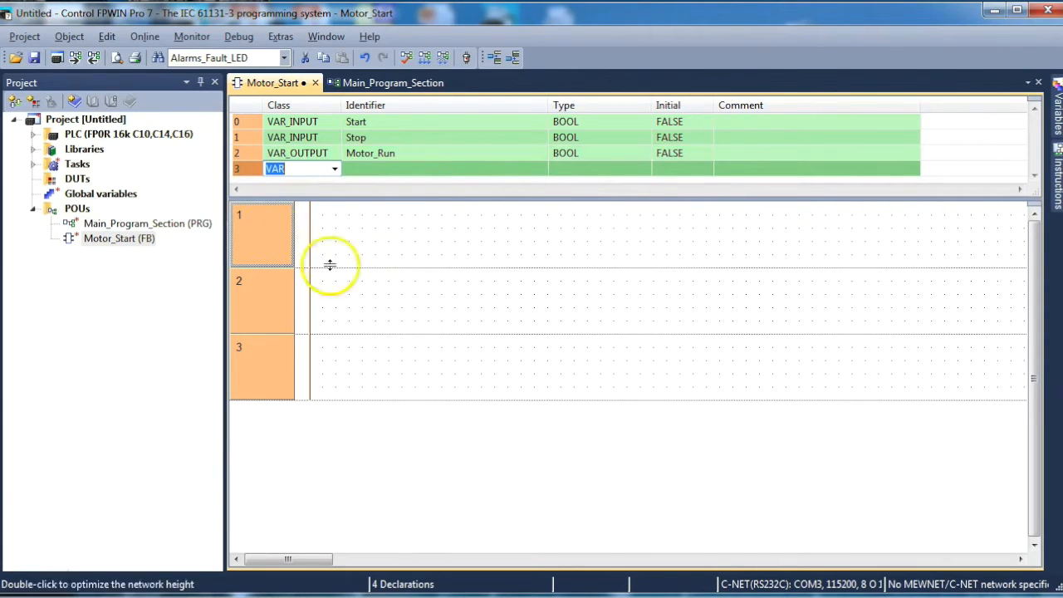
mouse_move(358, 243)
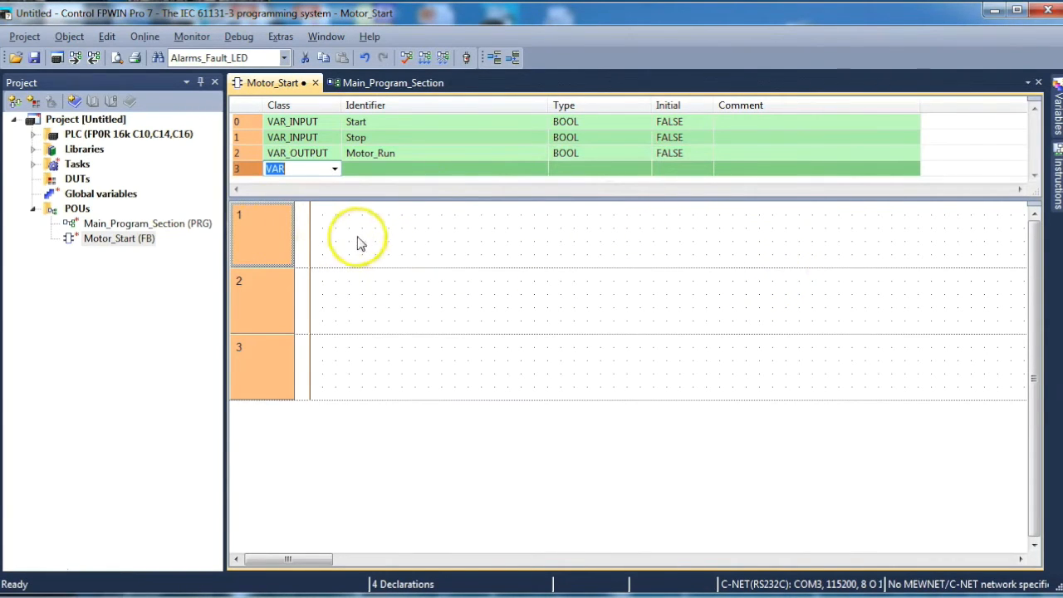
mouse_move(877, 257)
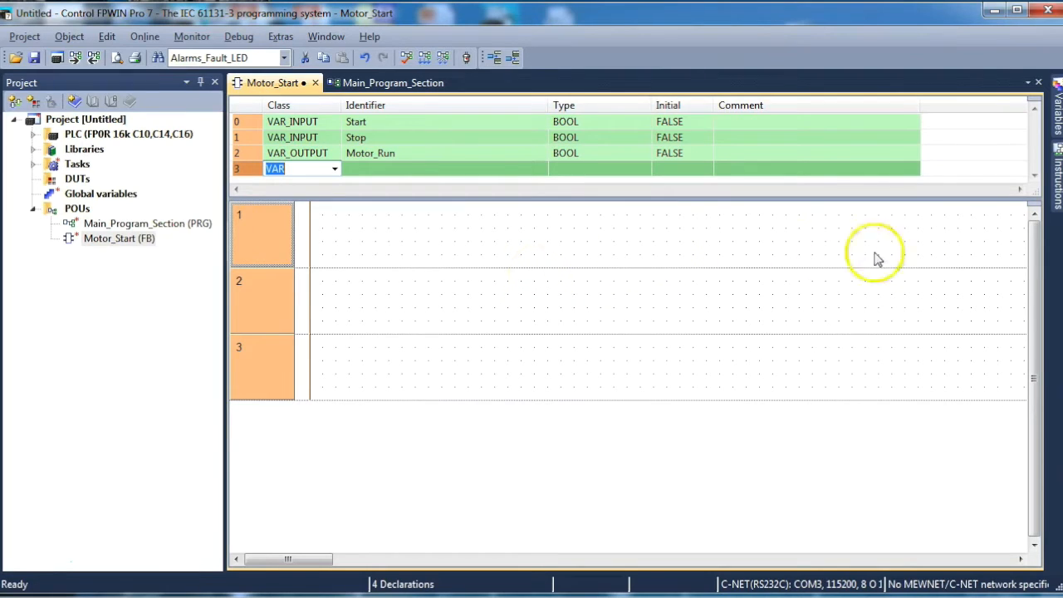
mouse_move(469, 219)
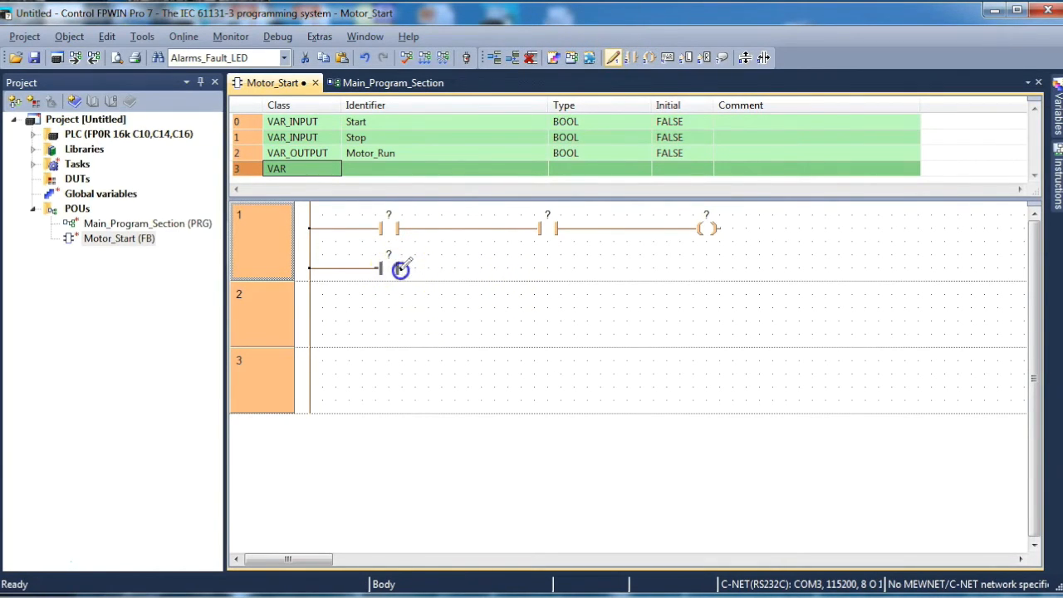
- Join the parallel contact into the rung and make the second contact normally closed
drag(402, 269, 445, 229)
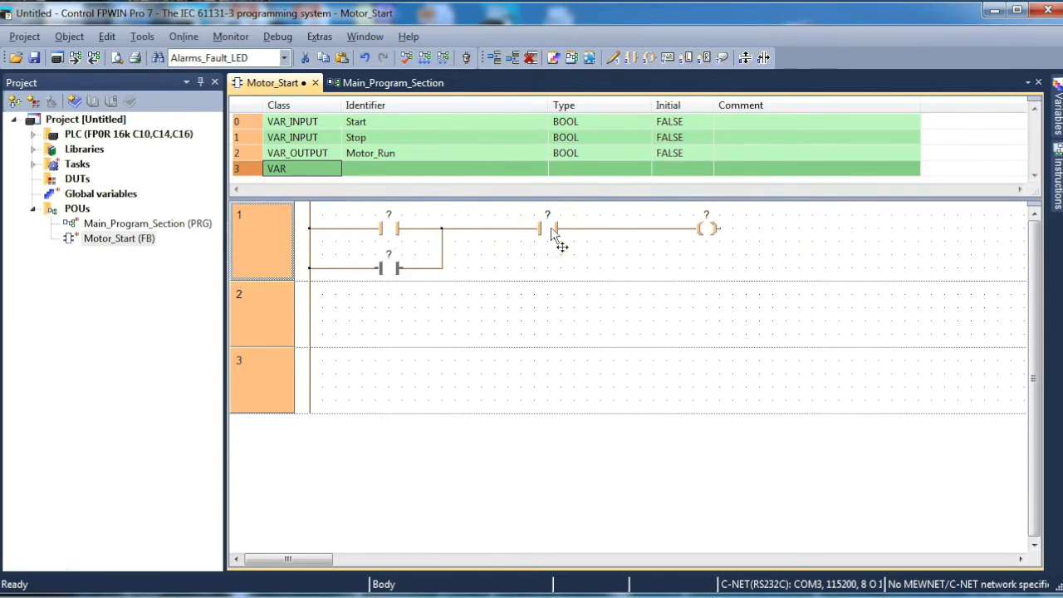
double_click(548, 230)
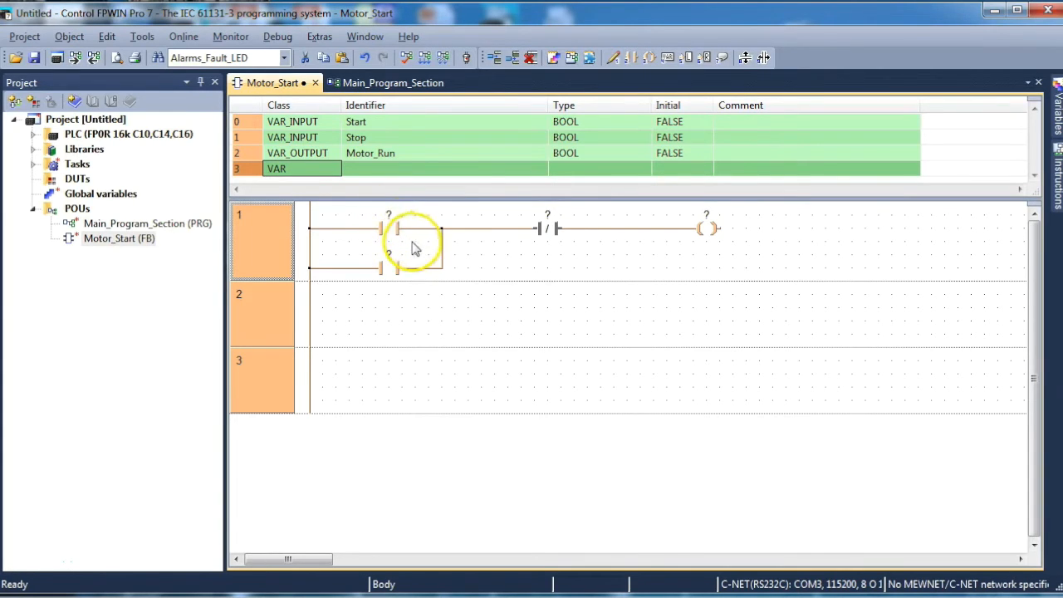
mouse_move(438, 252)
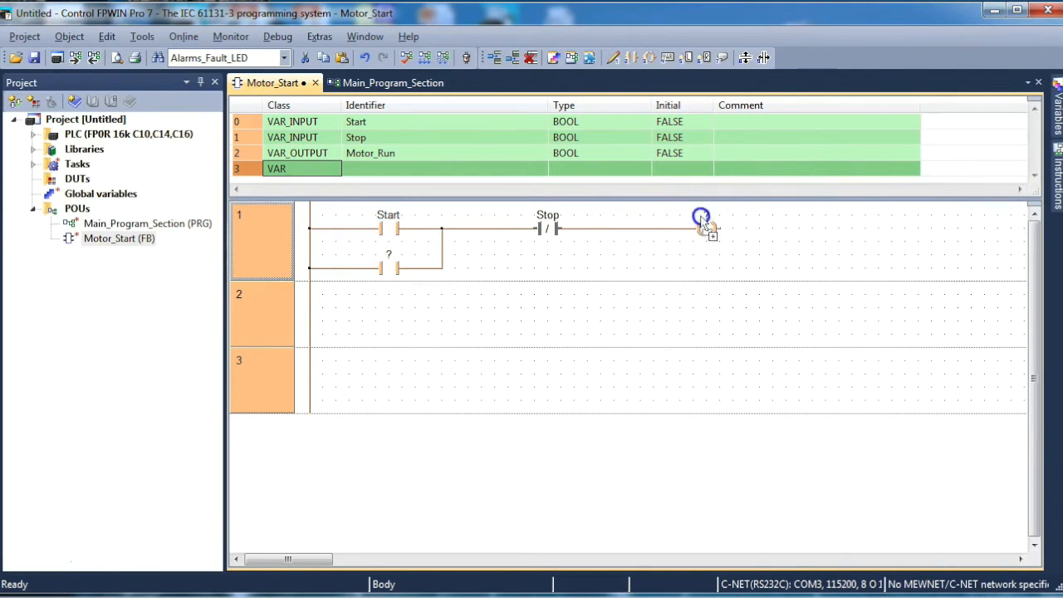
- Assign Motor_Run to the output coil of network 1
click(701, 226)
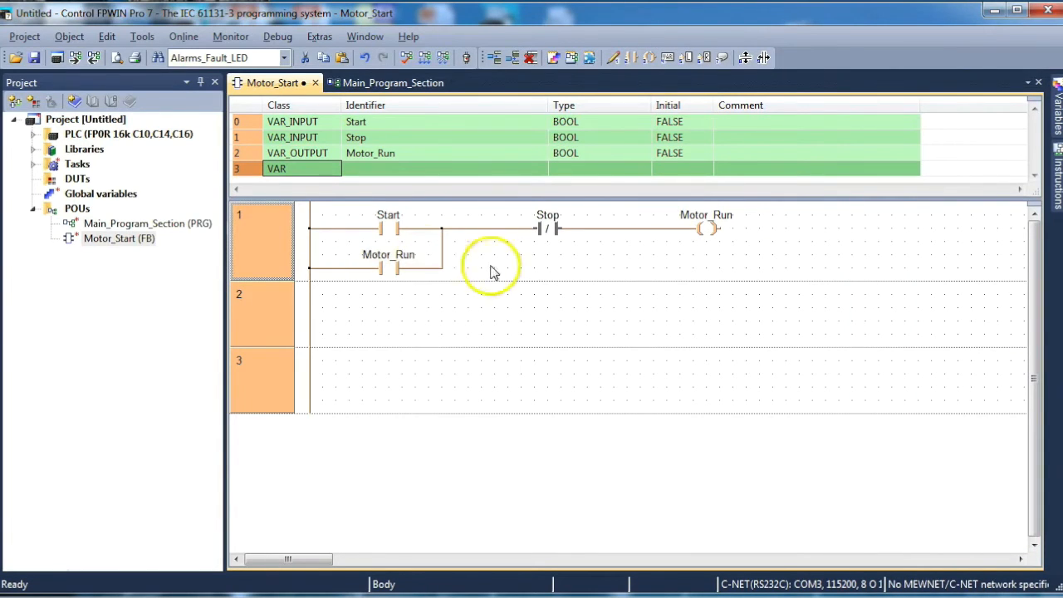
mouse_move(665, 326)
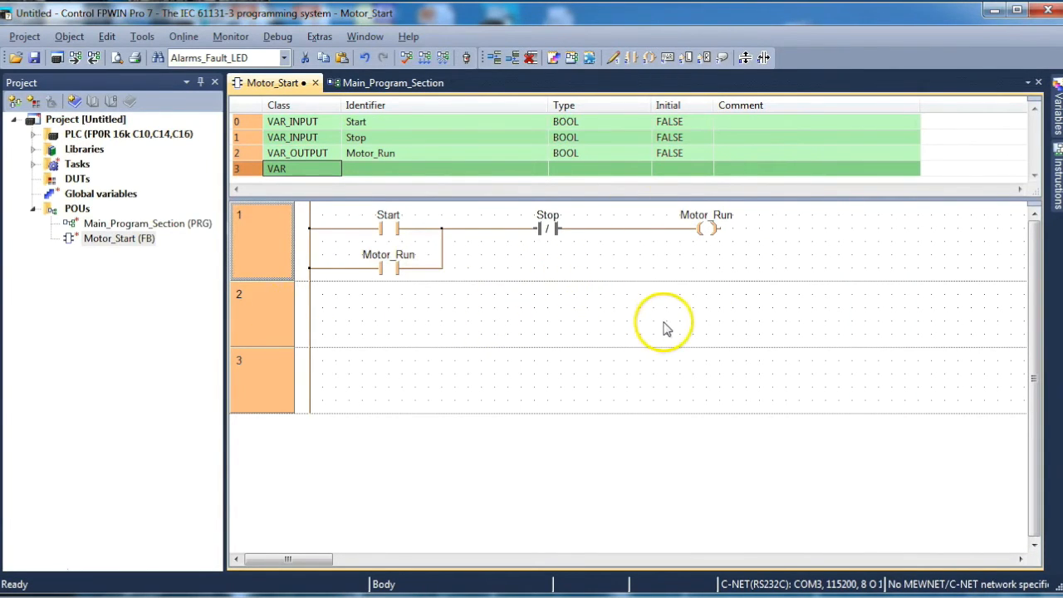
mouse_move(465, 322)
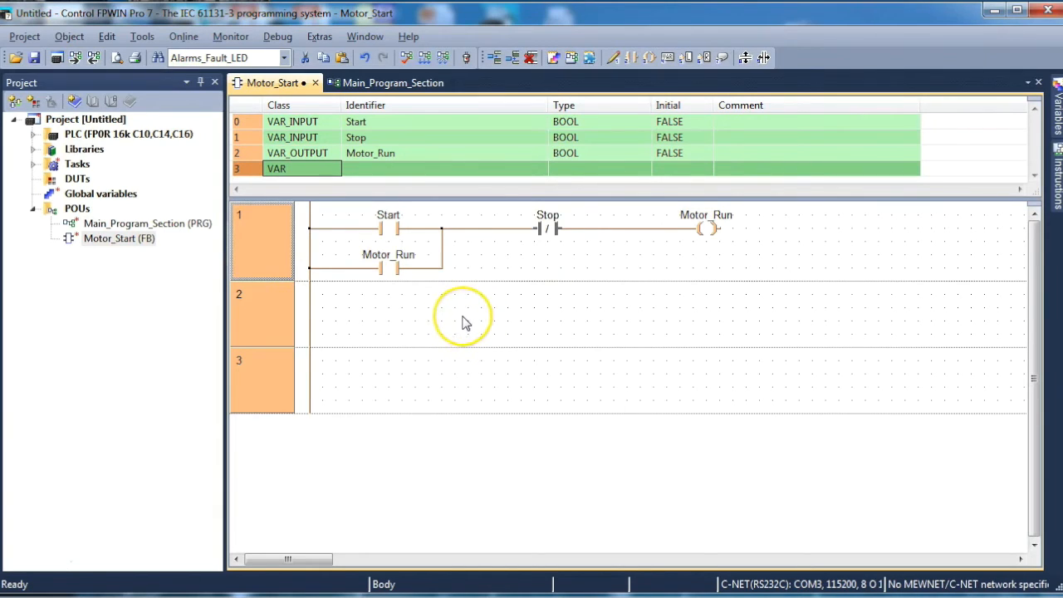
mouse_move(432, 318)
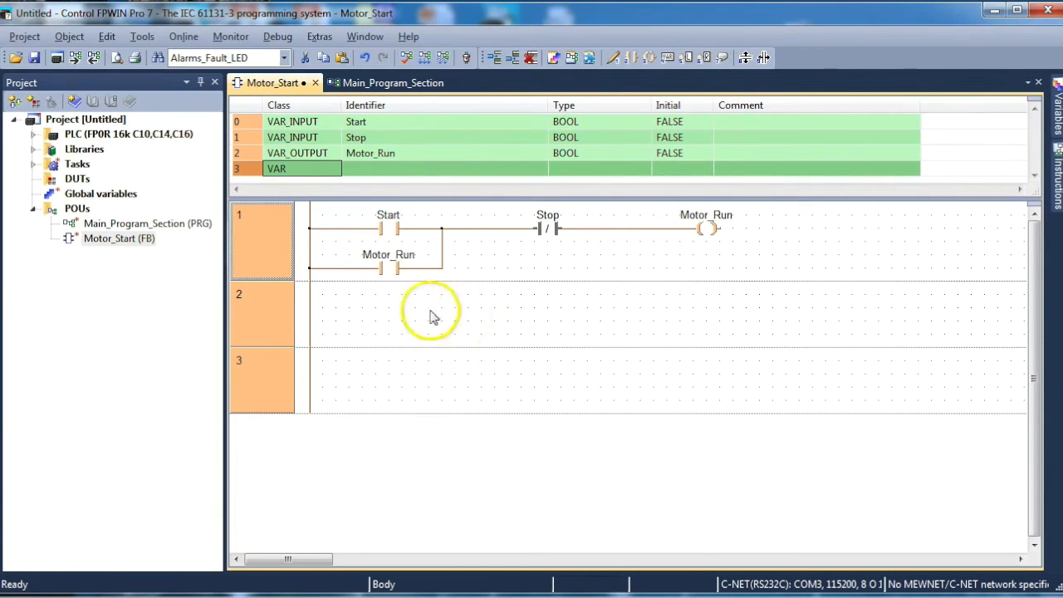
mouse_move(837, 247)
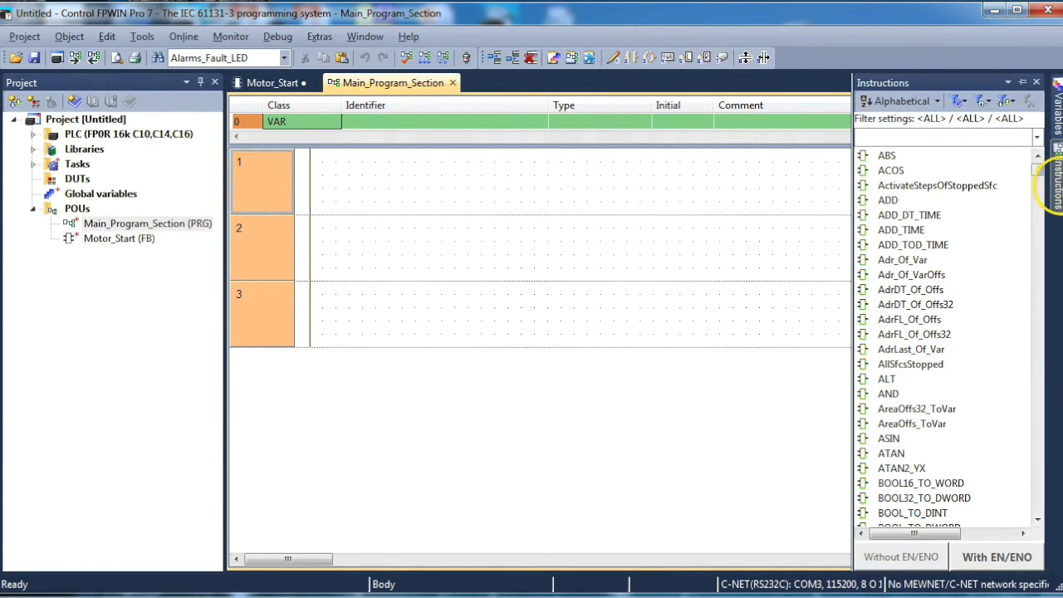
- Filter the Instructions pane for 'motor' and pick Motor_Start to insert into network 1
text(motor_star)
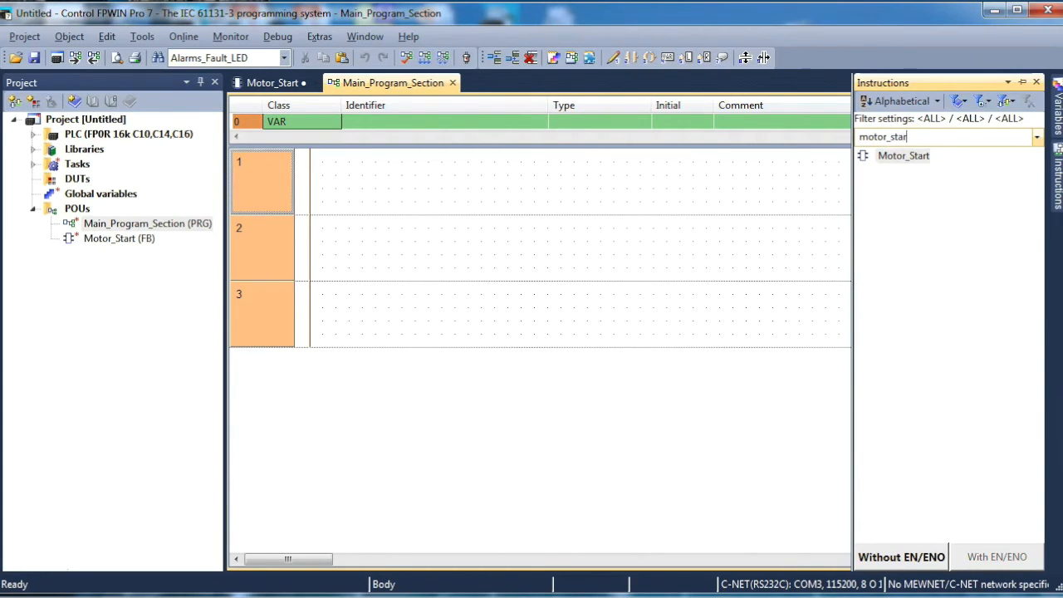
click(903, 156)
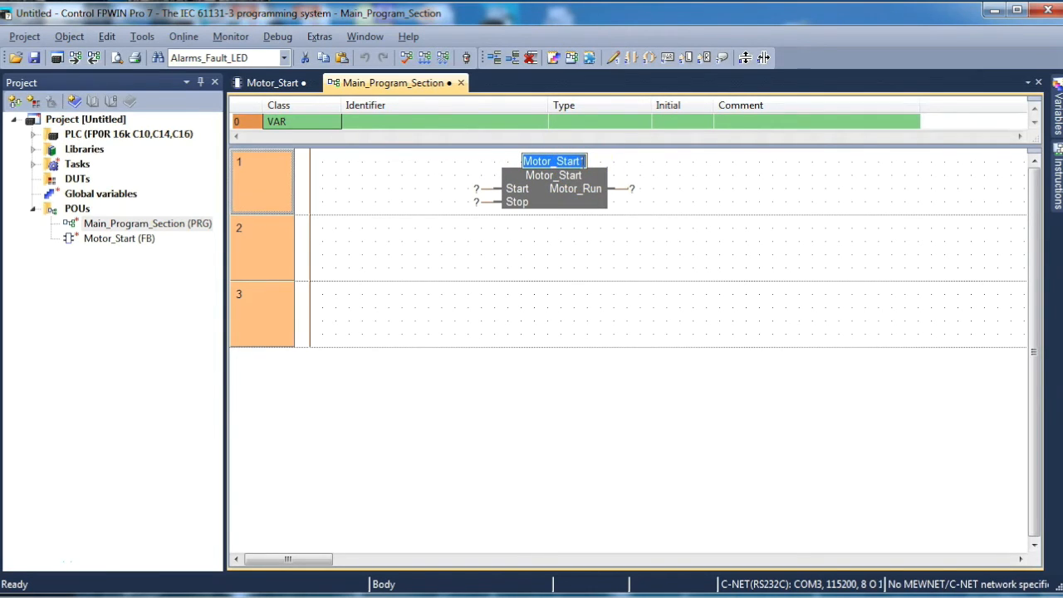
- Declare the block instance as the variable Motor_Start_Sullage
text(1)
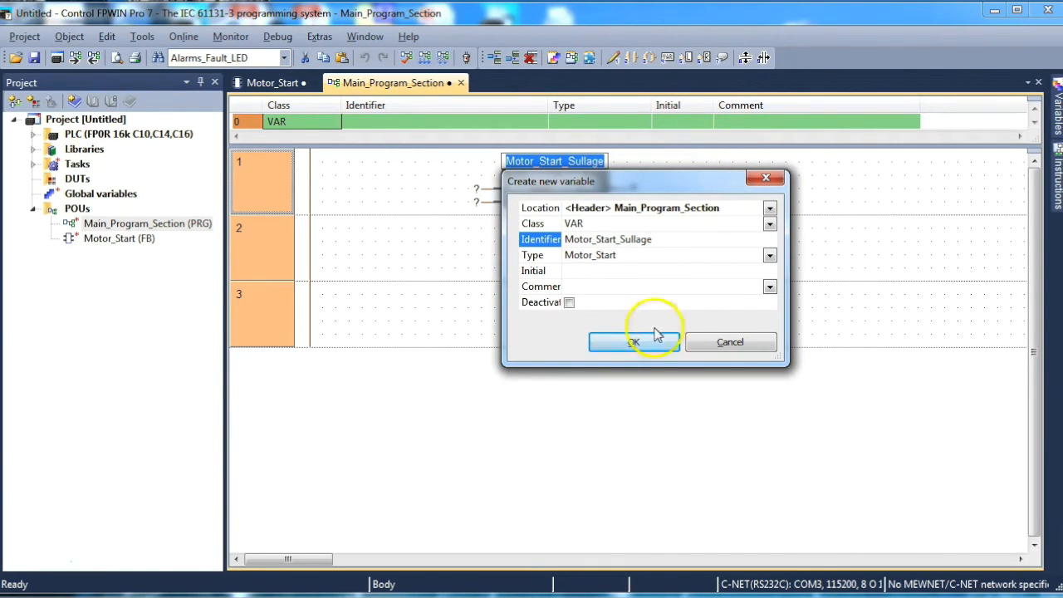
click(633, 343)
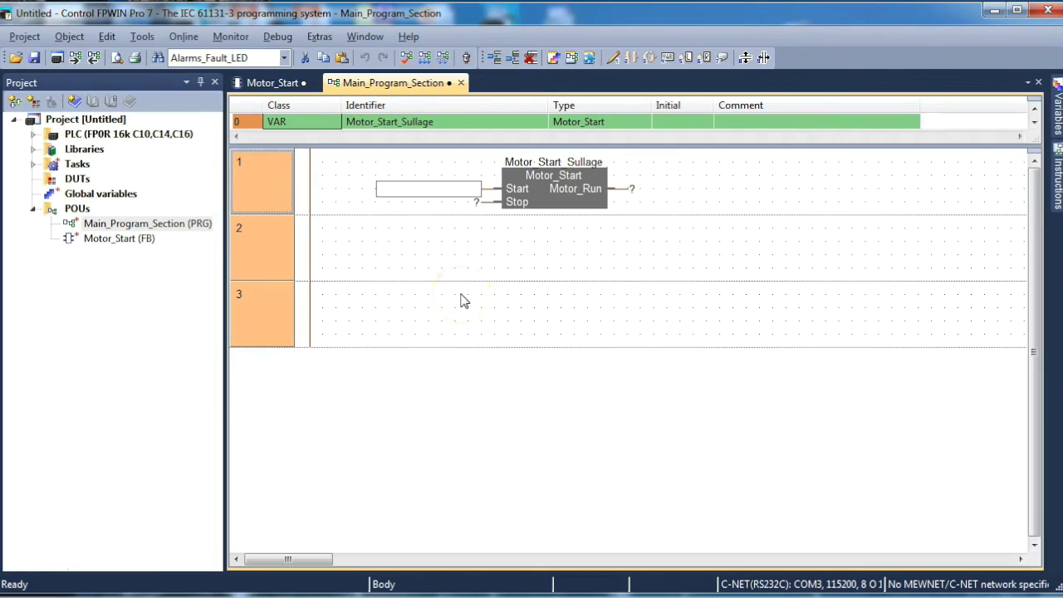
- Wire Start to X0 and Stop to new global variable Stop_Sullage_Pump at address X1
text(X0)
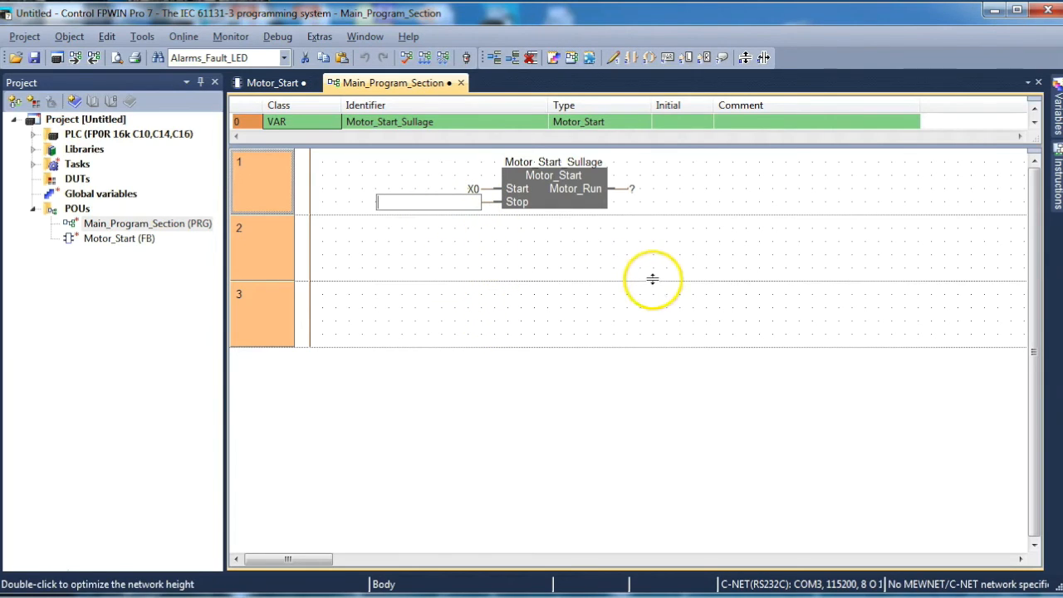
mouse_move(670, 285)
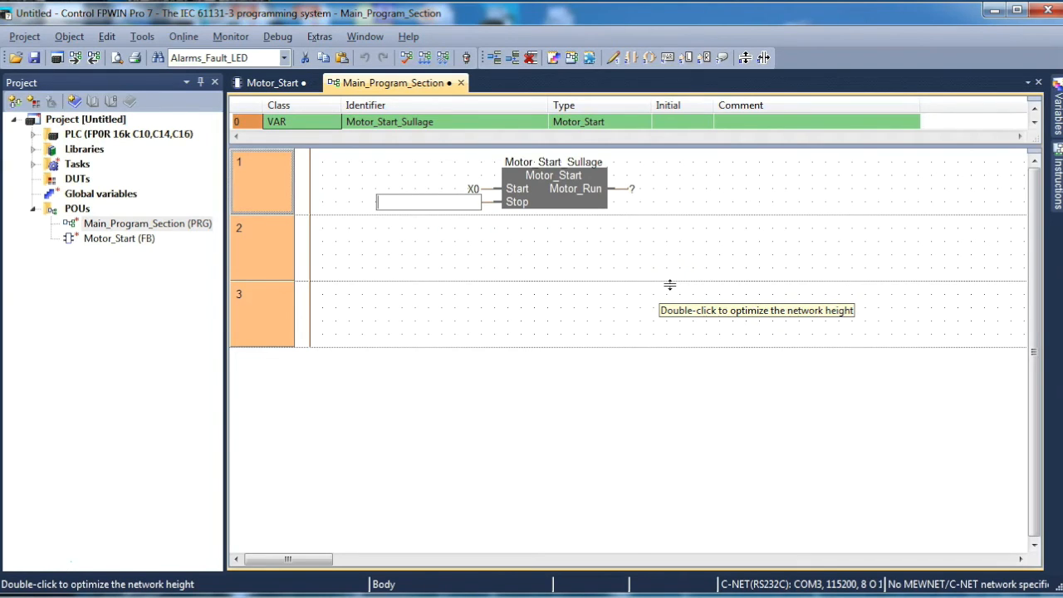
text(St)
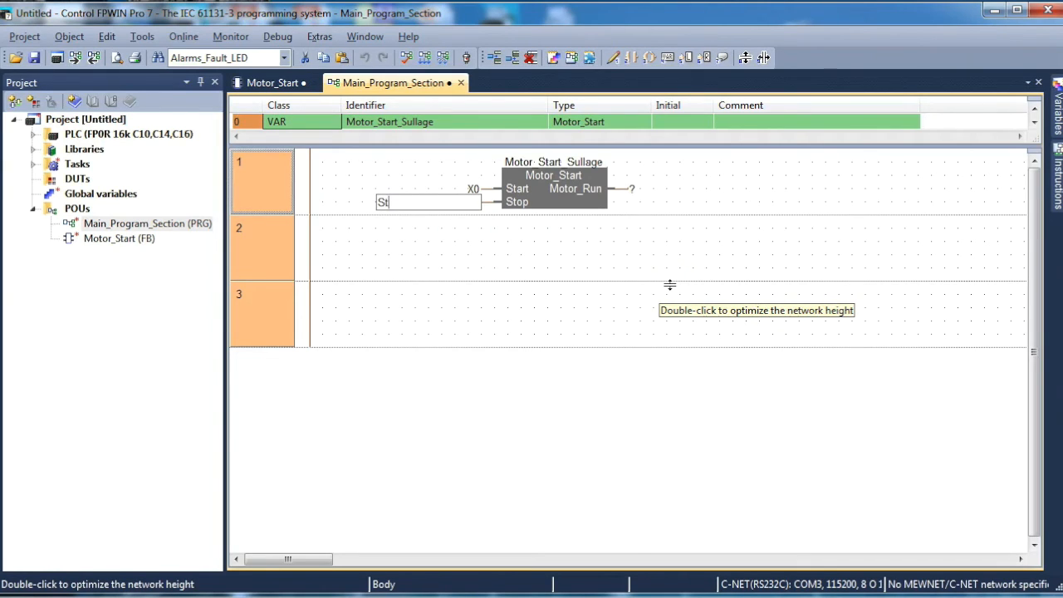
text(op)
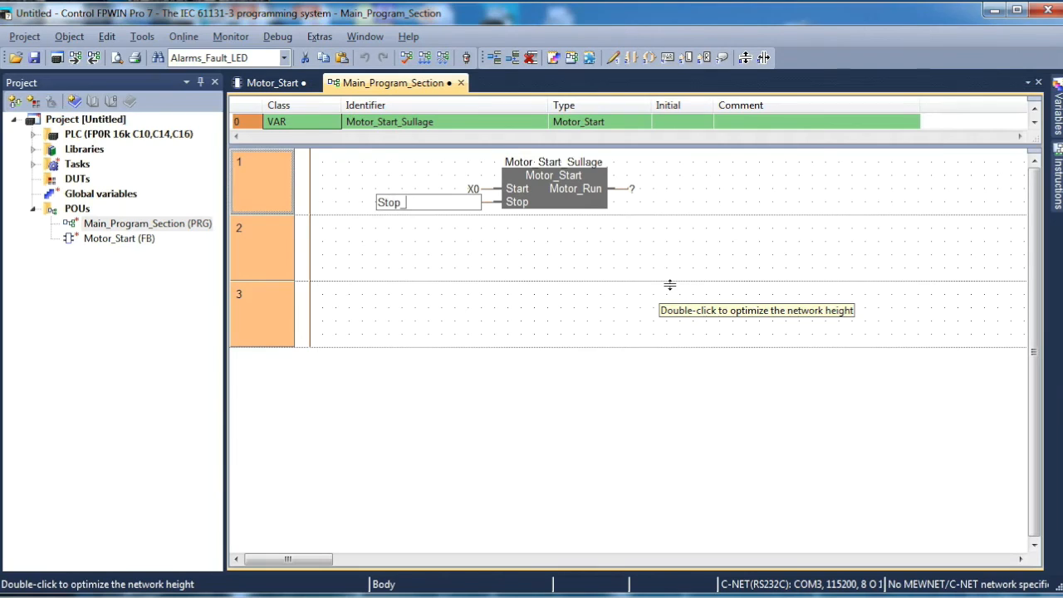
text(_Sullage_)
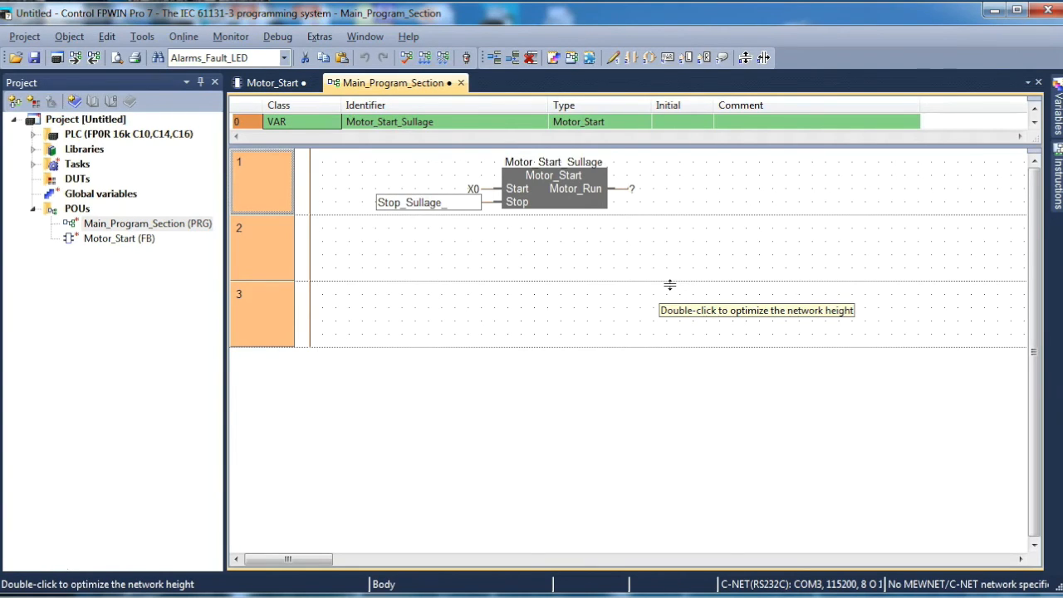
text(Pump)
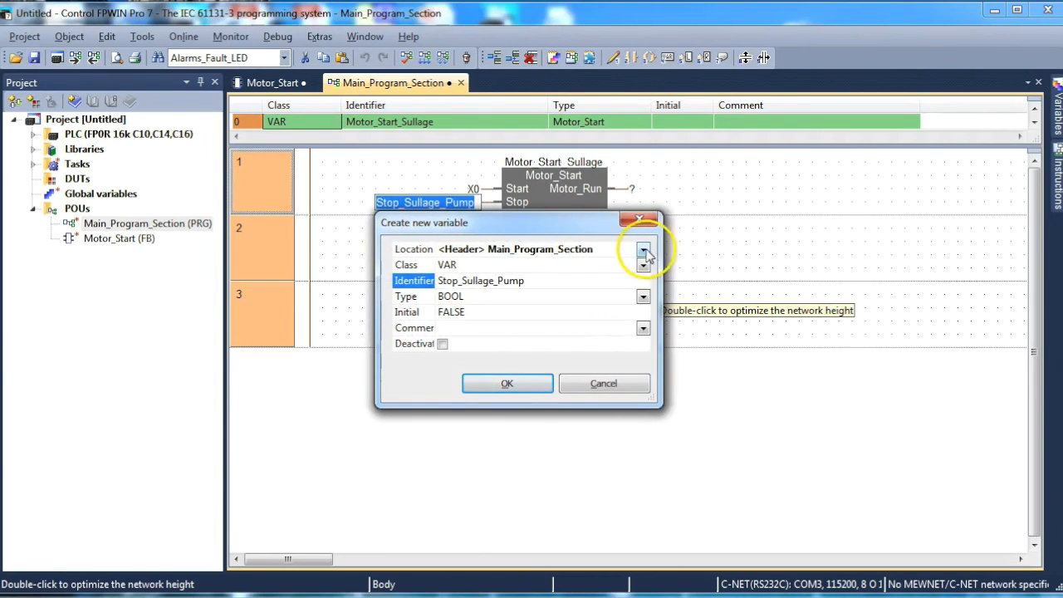
click(644, 249)
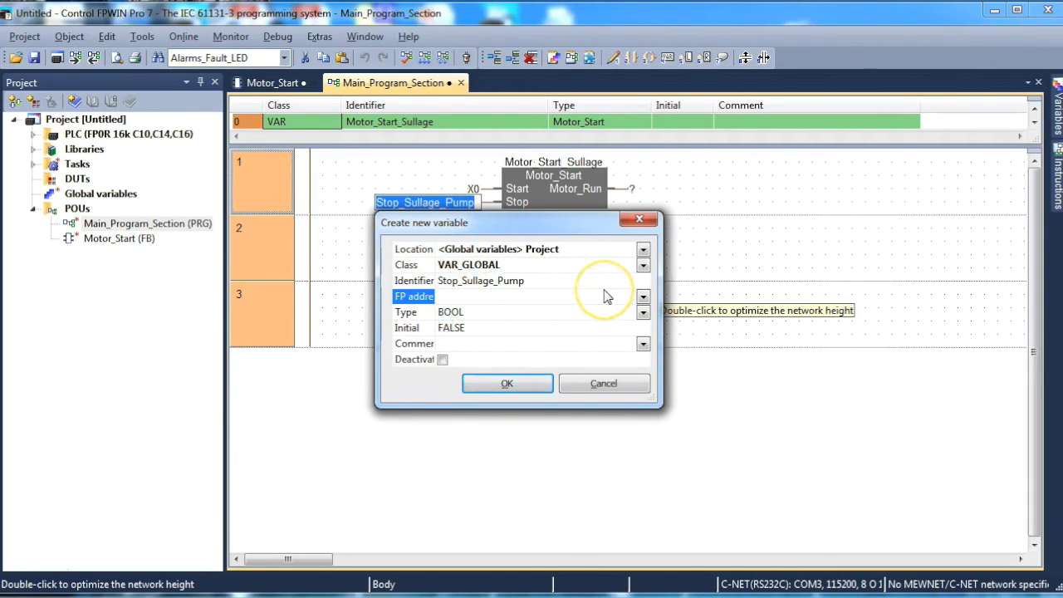
text(X1)
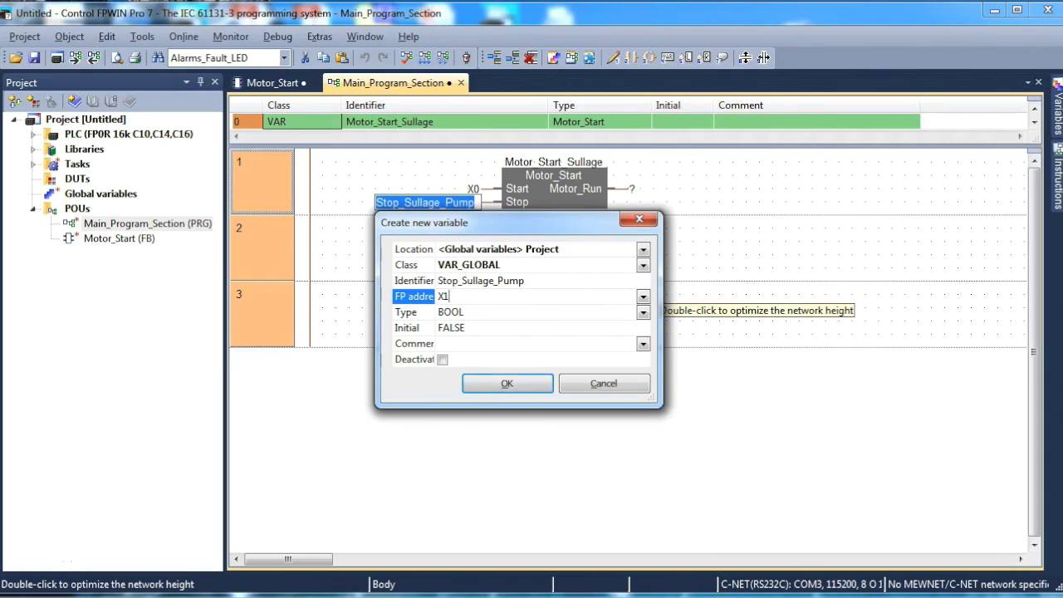
click(507, 382)
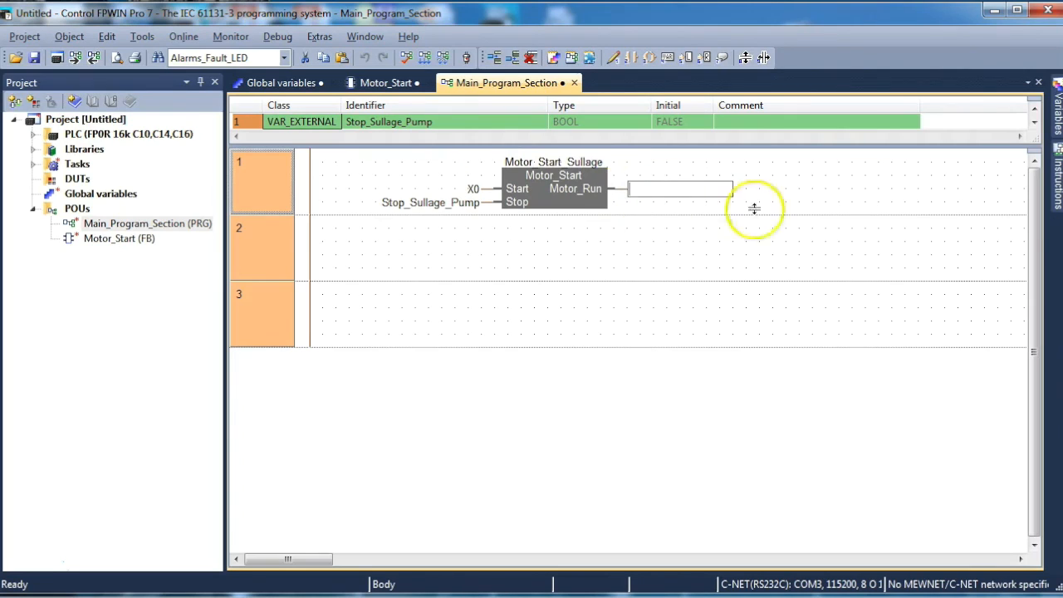
mouse_move(857, 229)
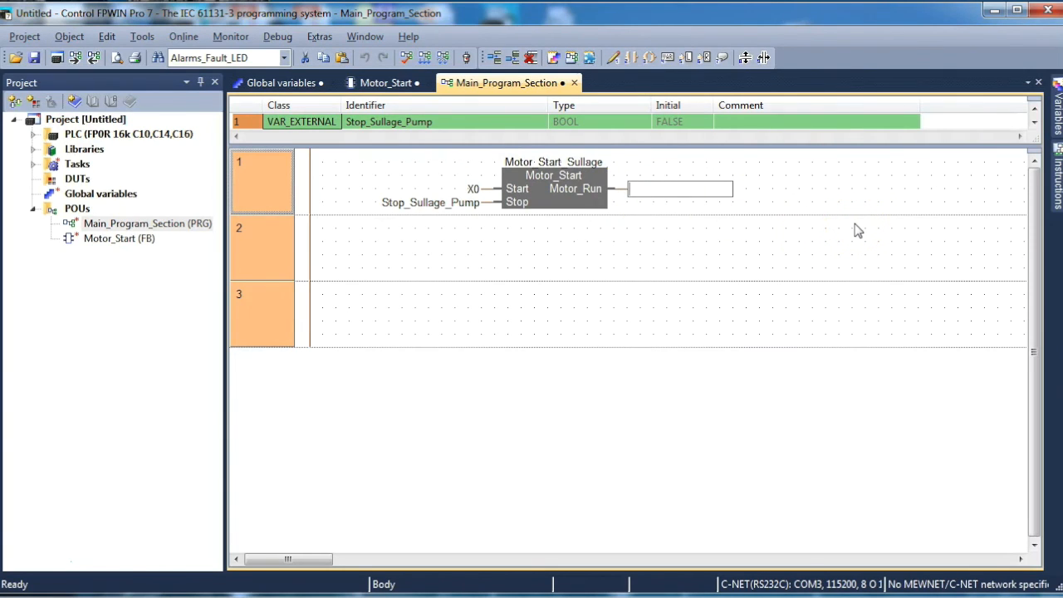
- Wire the Motor_Run output of the Motor_Start_Sullage instance to Y0
text(Y0)
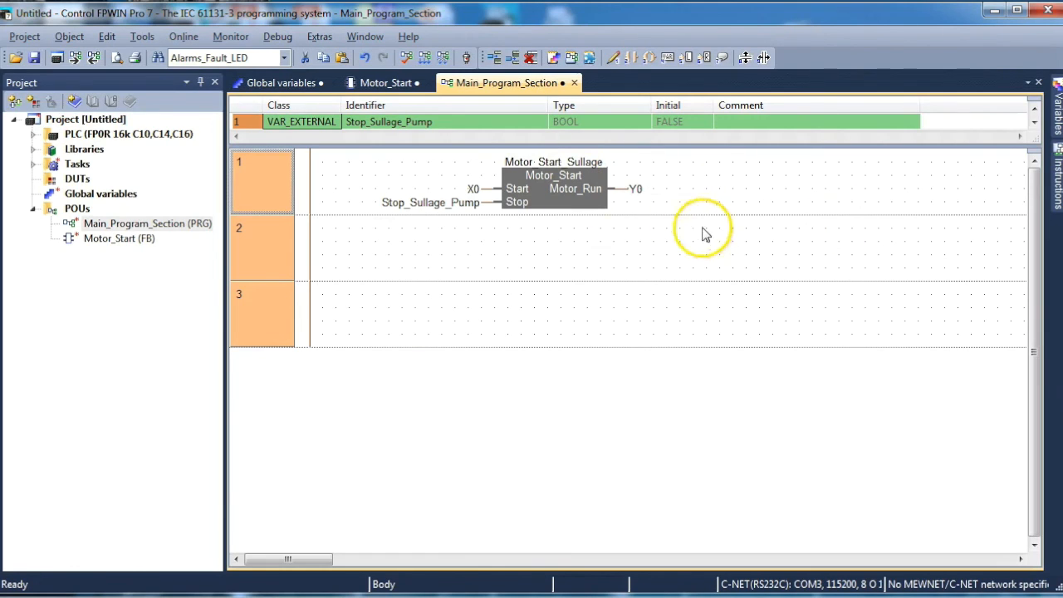
mouse_move(680, 256)
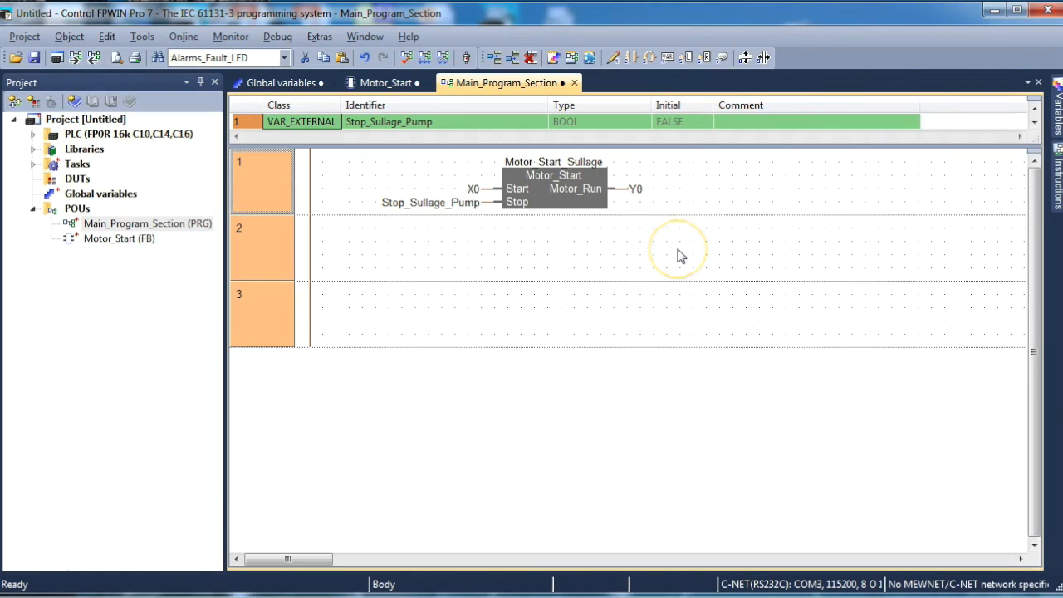